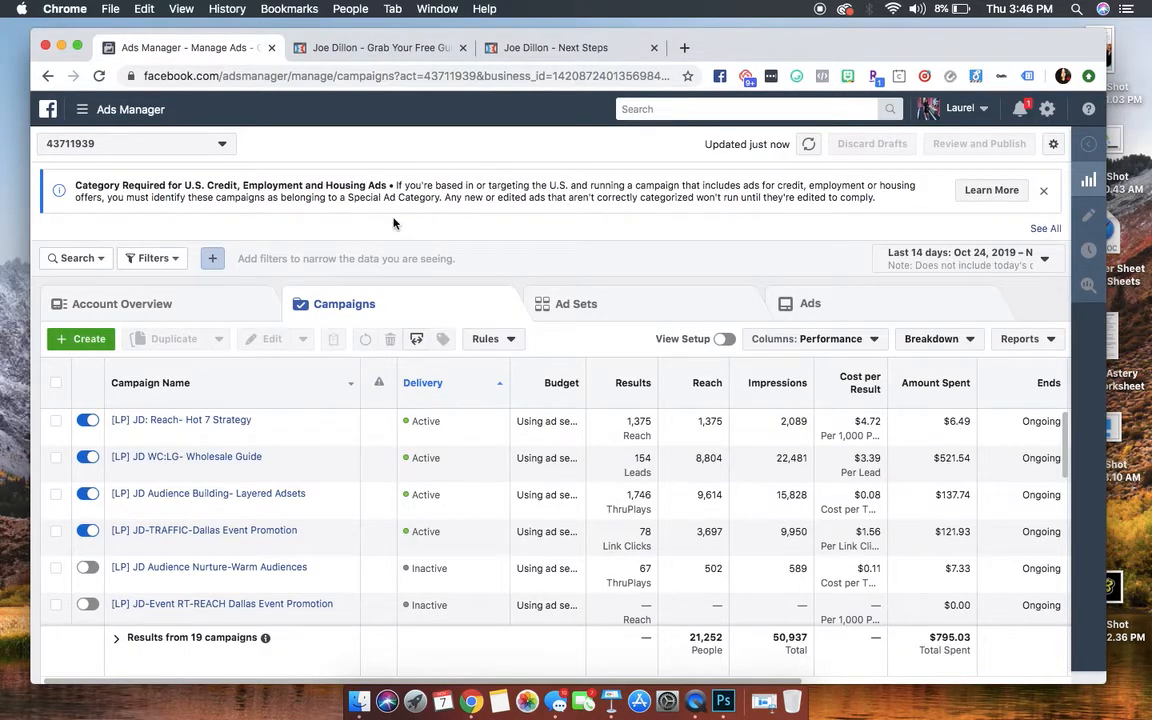
Step: Review the ClickFunnels opt-in landing page and its thank-you page, then return to Ads Manager
click(570, 48)
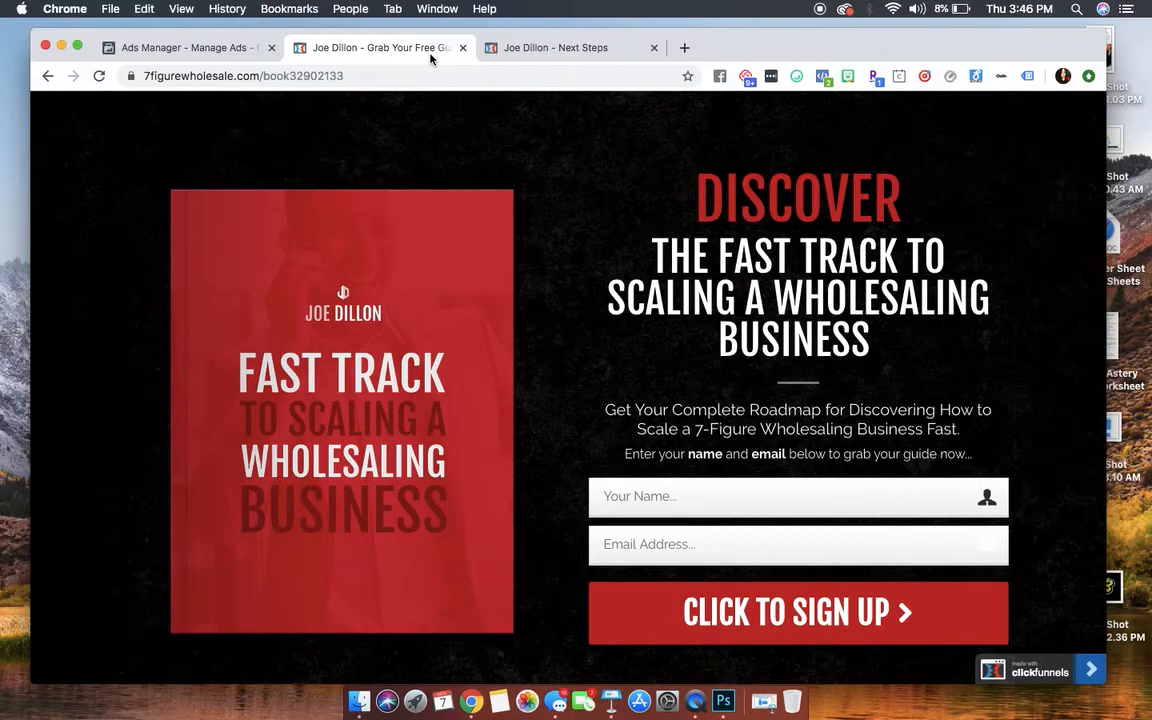
mouse_move(476, 132)
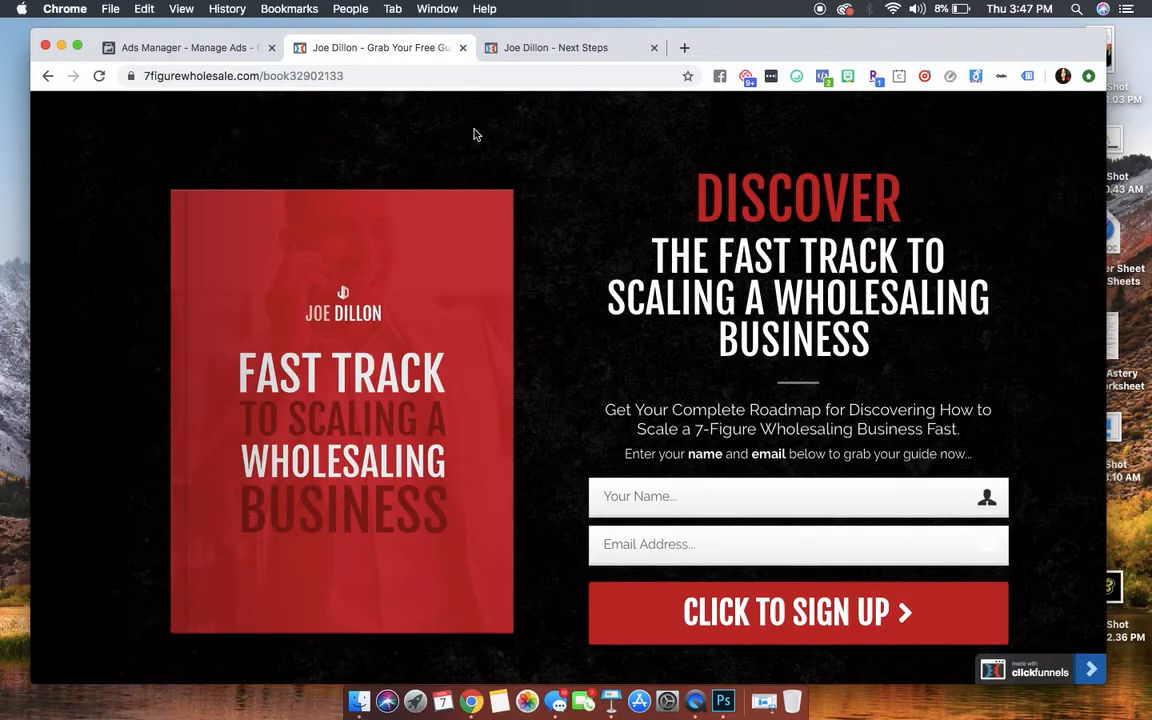
mouse_move(502, 370)
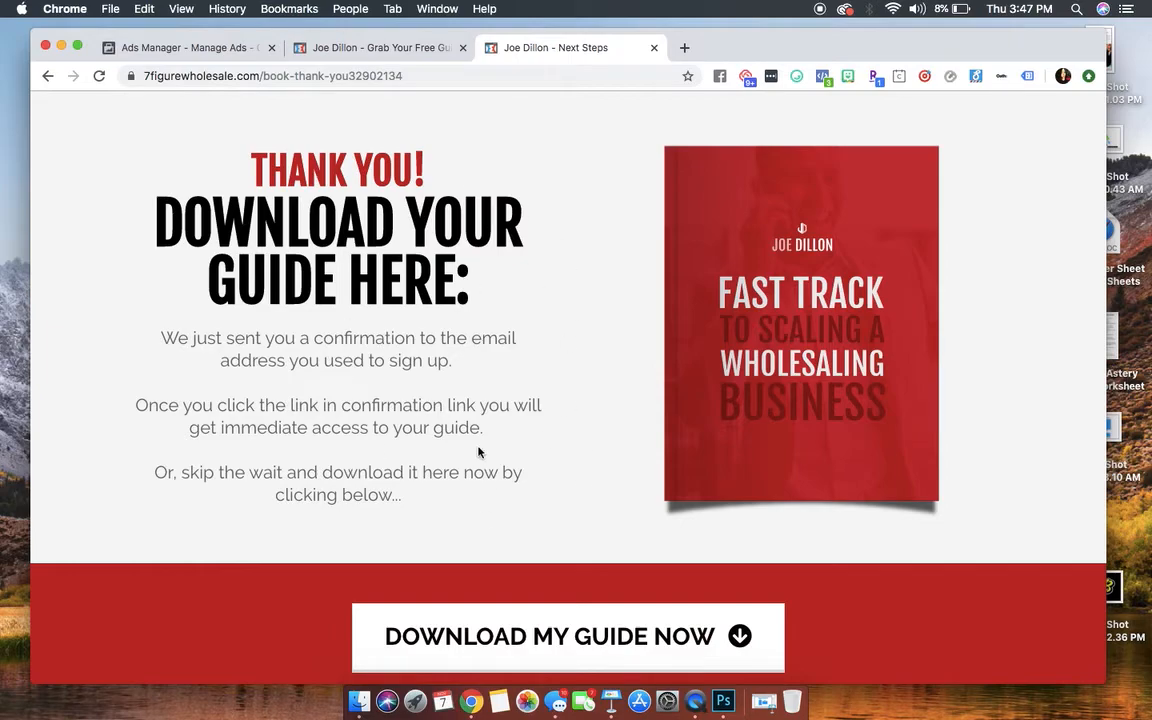
mouse_move(438, 240)
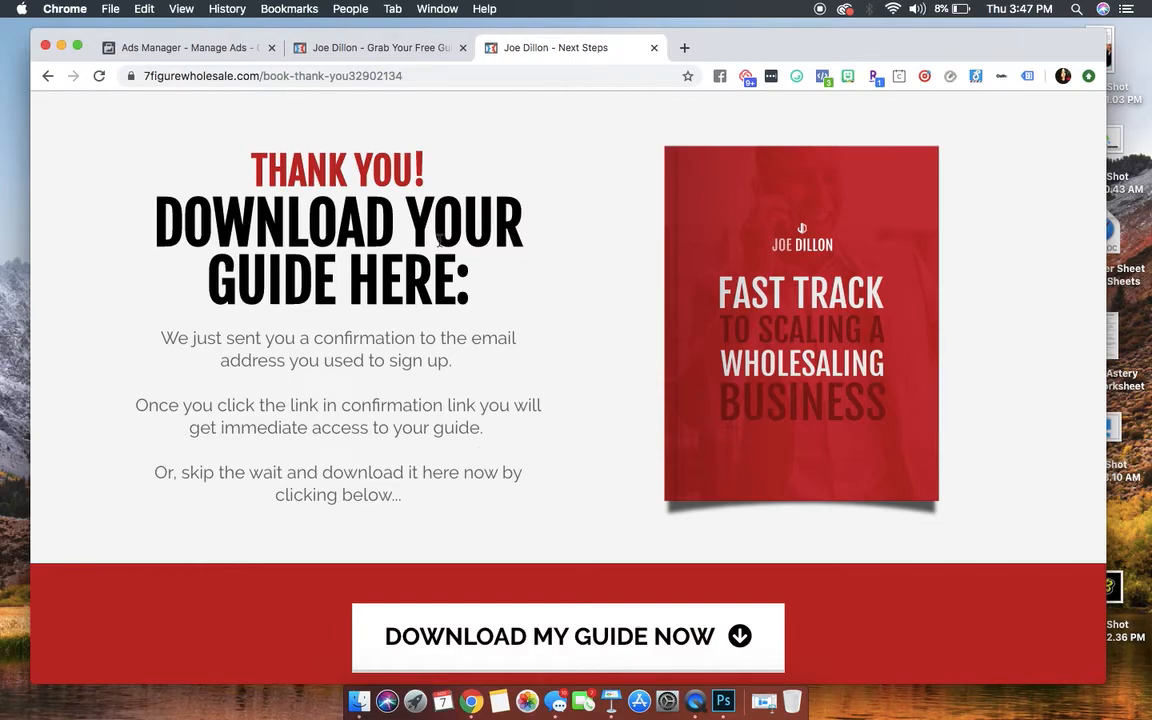
click(380, 48)
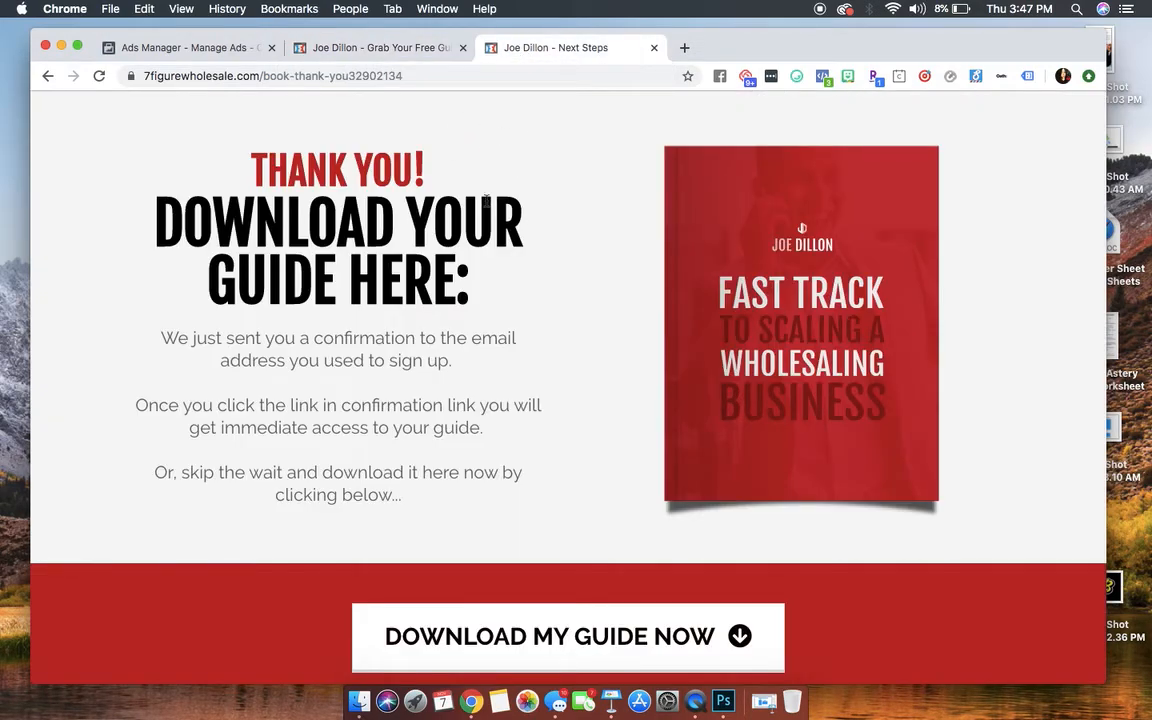
click(184, 48)
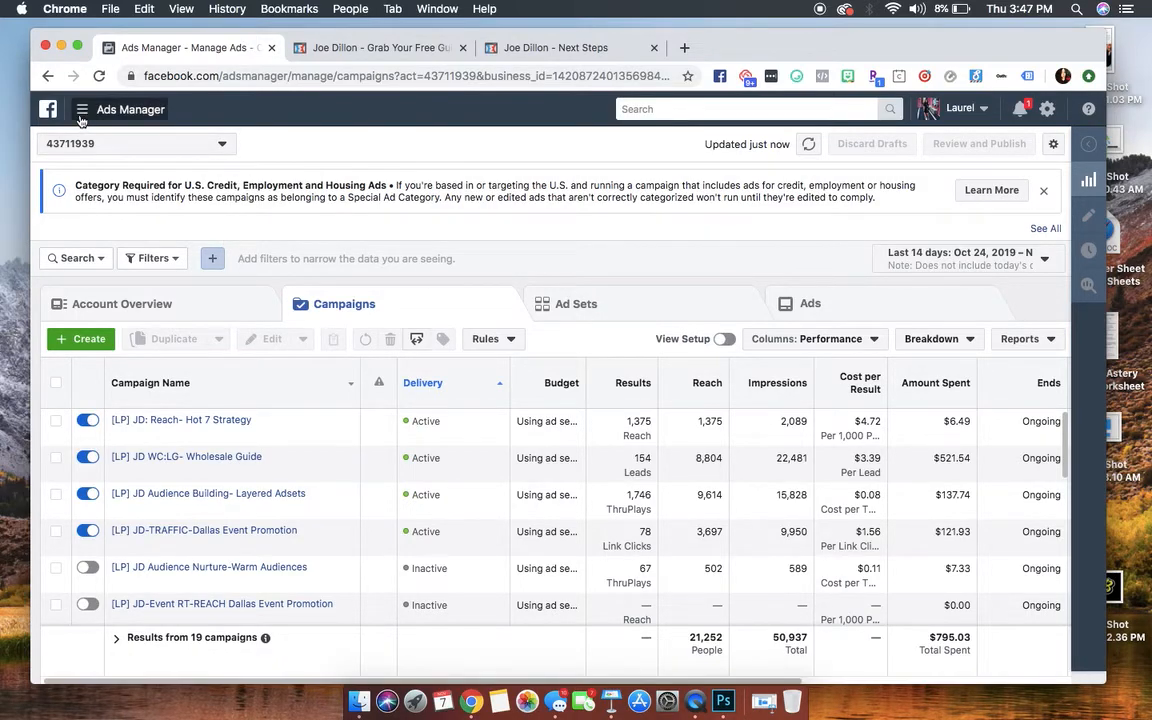
Step: Go to the Audiences page from the Ads Manager tools menu
click(84, 108)
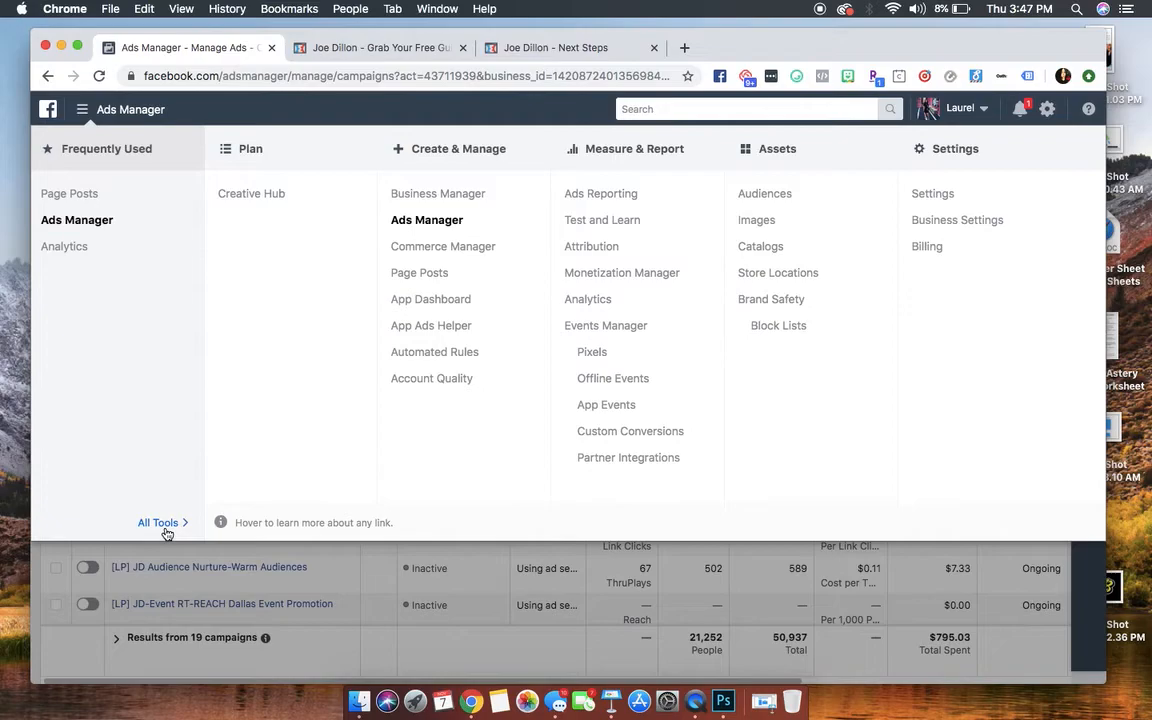
click(764, 192)
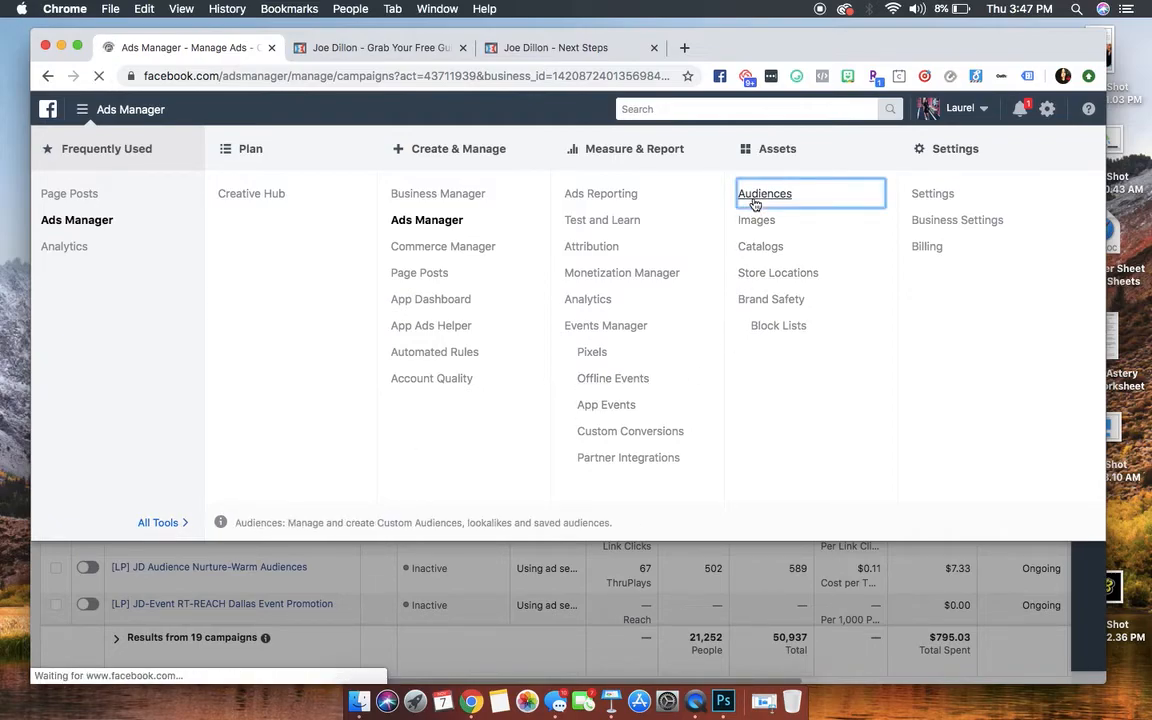
click(764, 192)
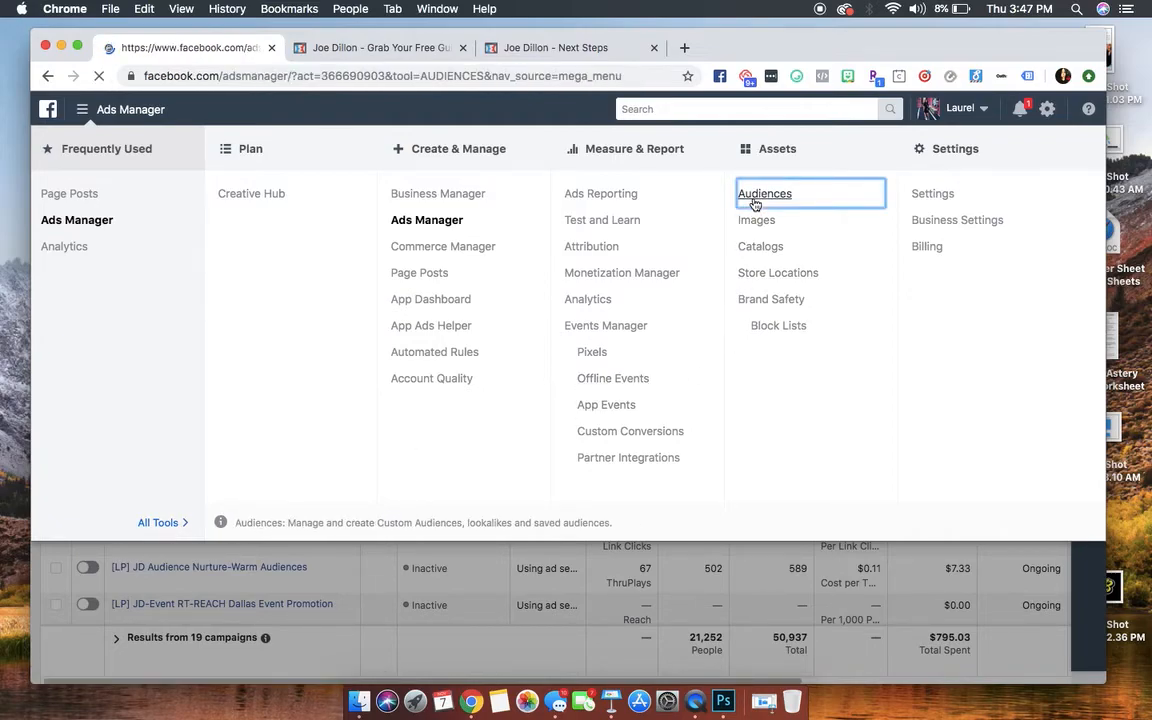
Step: Grab the landing page URL from the ClickFunnels tab and return to Ads Manager
click(378, 48)
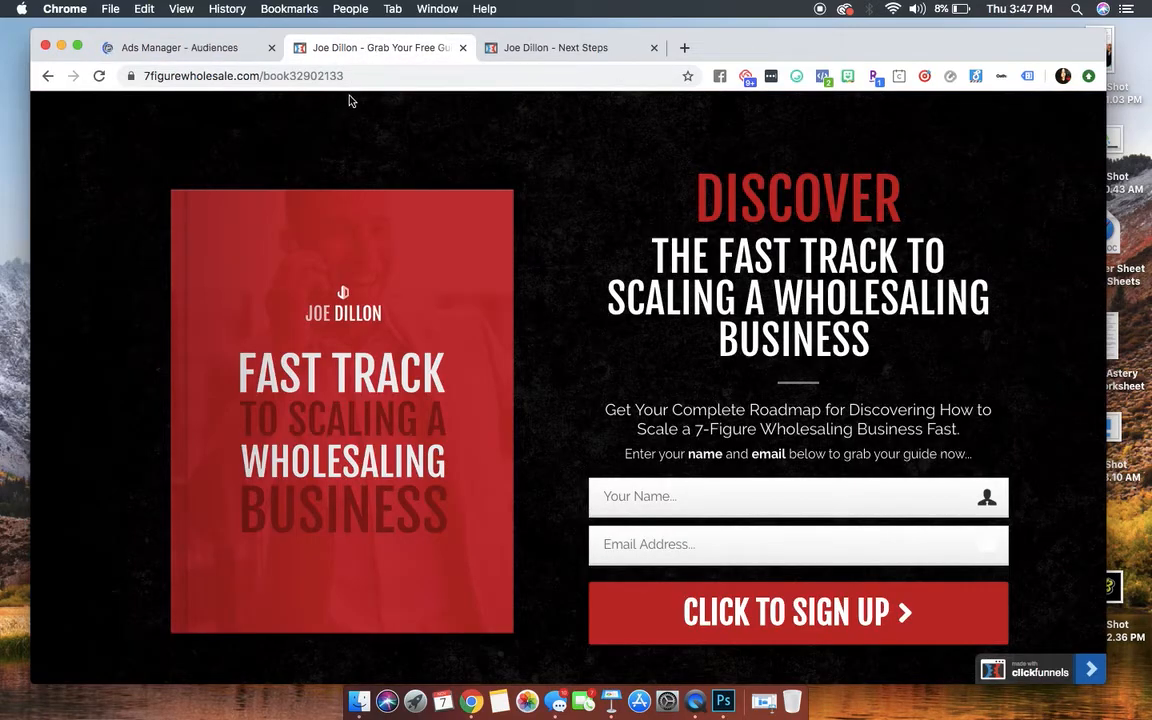
click(244, 76)
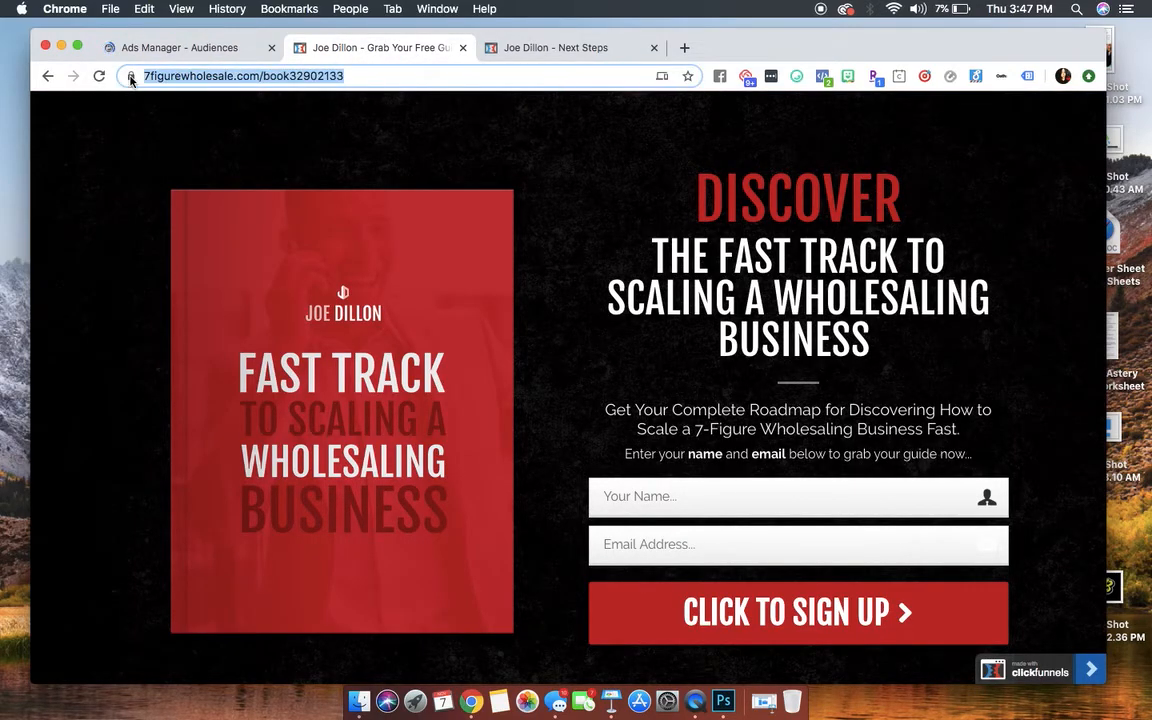
click(190, 48)
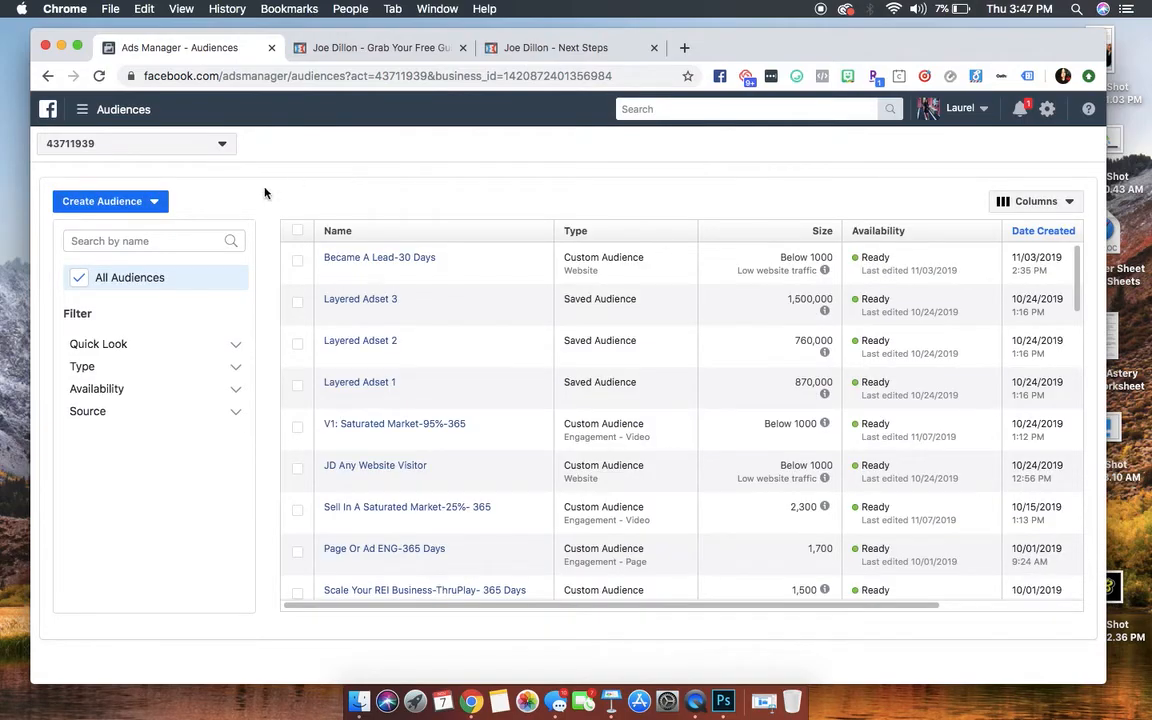
mouse_move(110, 200)
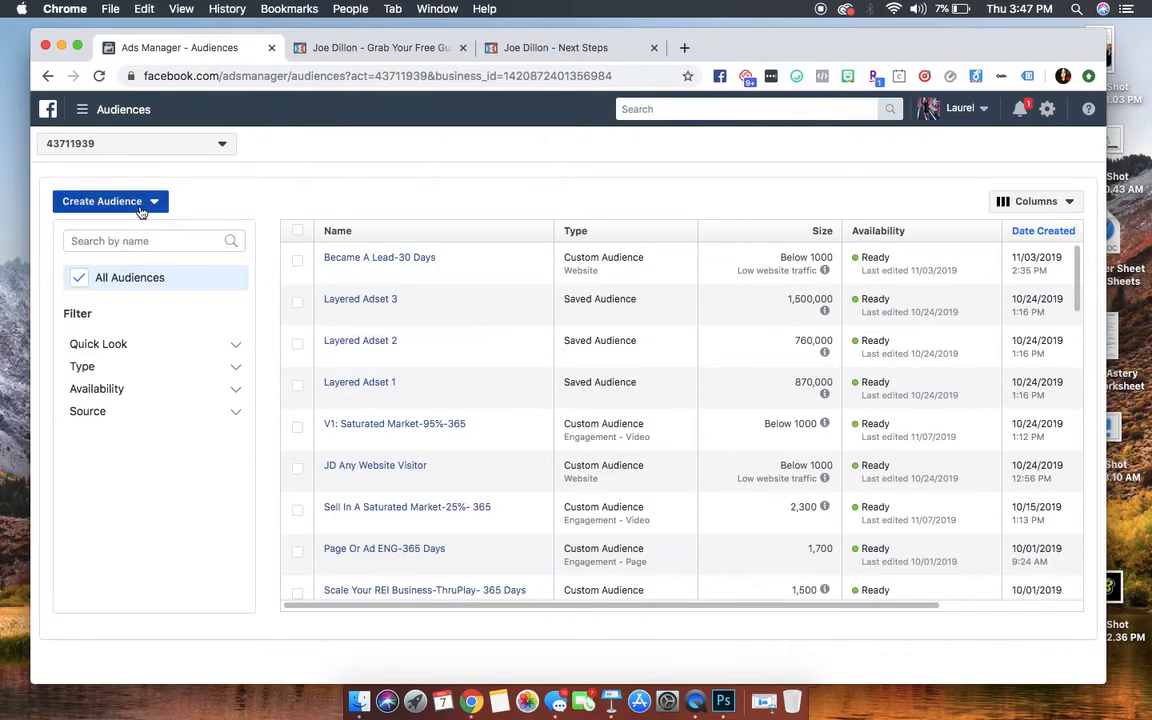
Step: Start a new Custom Audience from the Create Audience menu
click(110, 200)
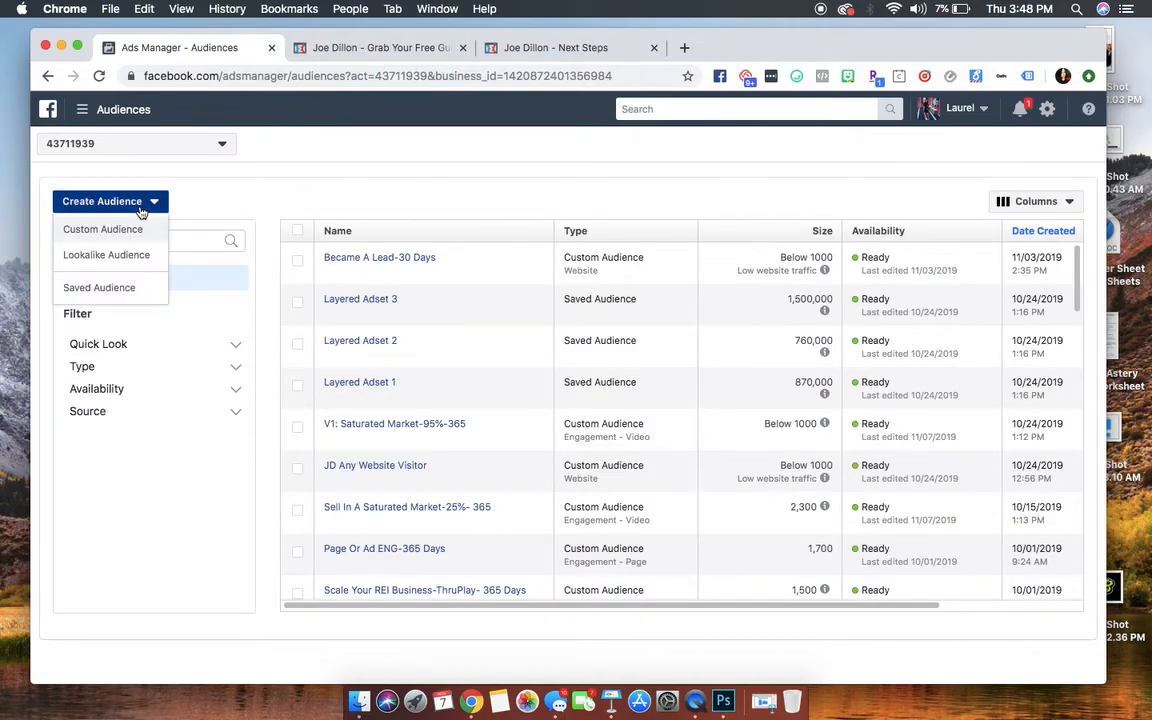
click(110, 200)
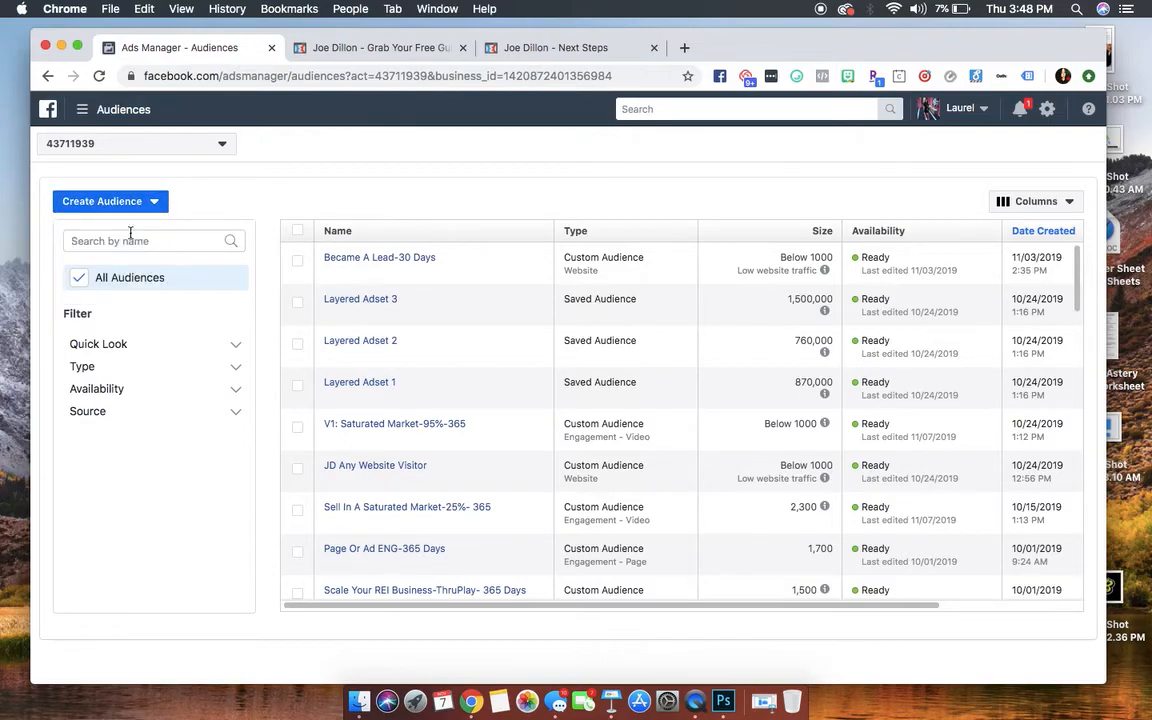
click(102, 200)
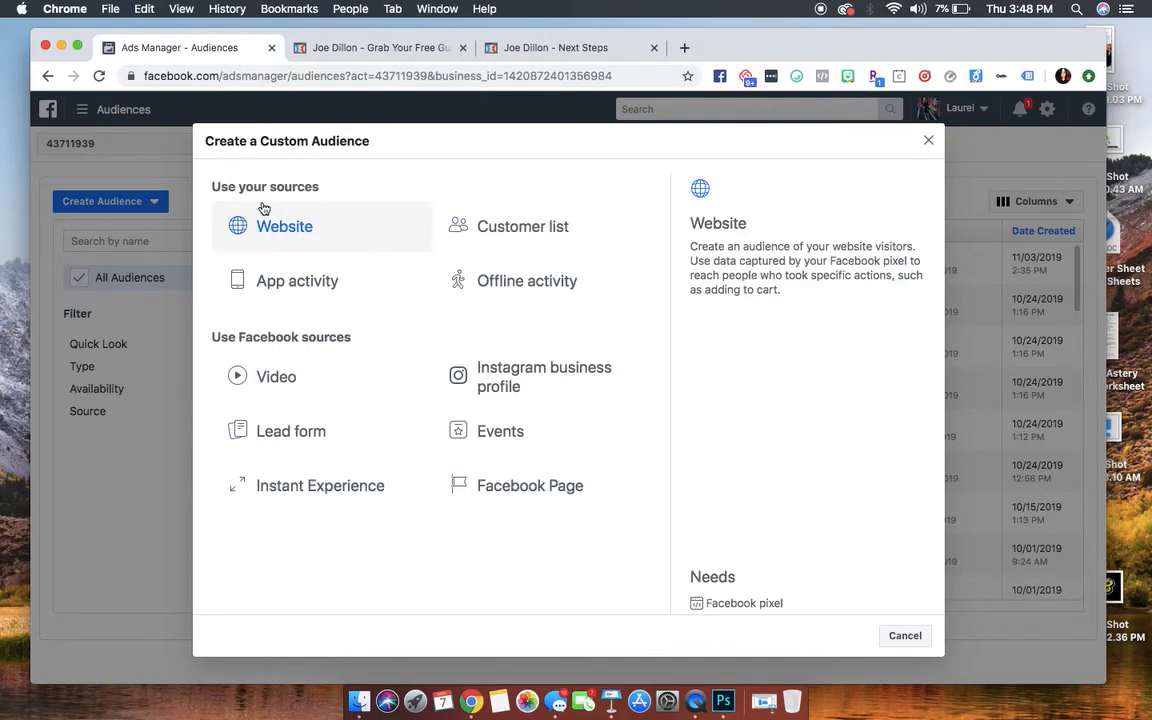
Step: Build a Website audience of people who visited specific web pages
click(284, 226)
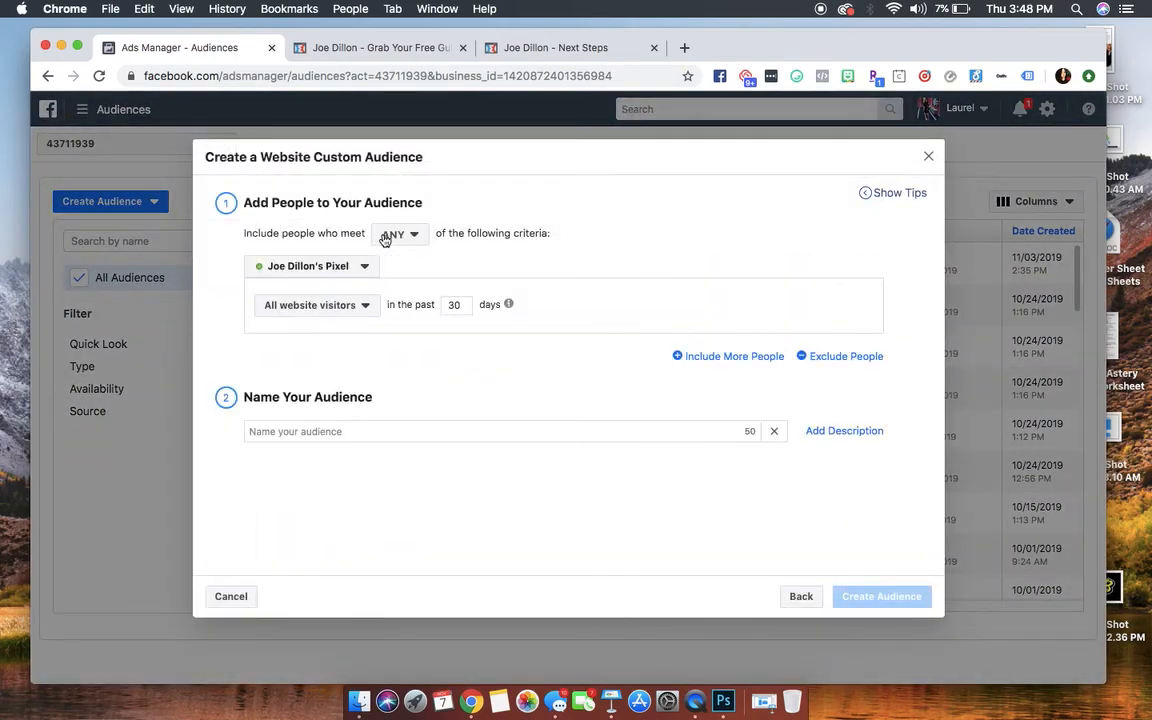
click(316, 304)
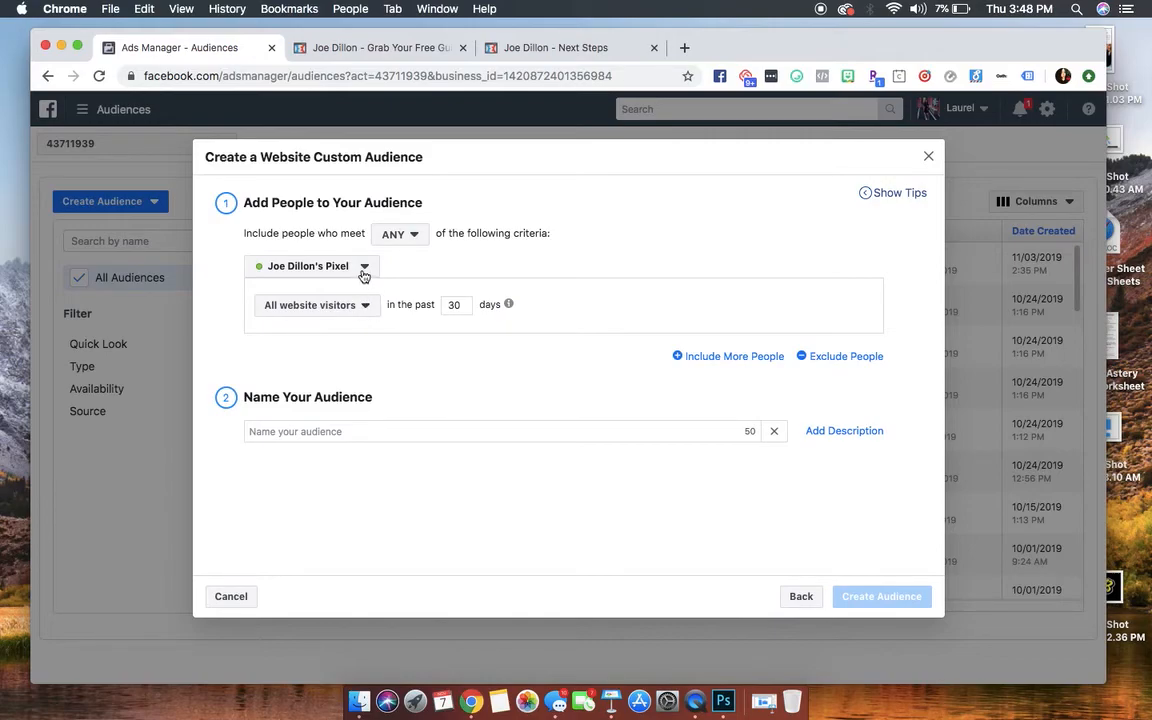
mouse_move(396, 276)
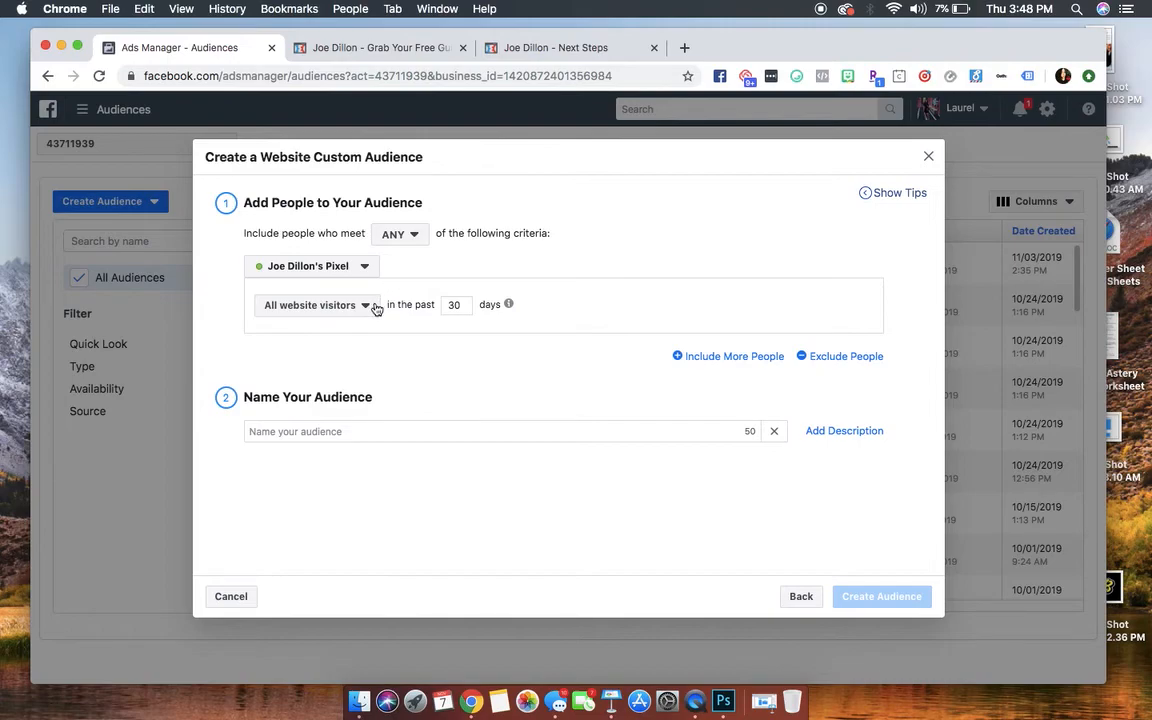
click(318, 304)
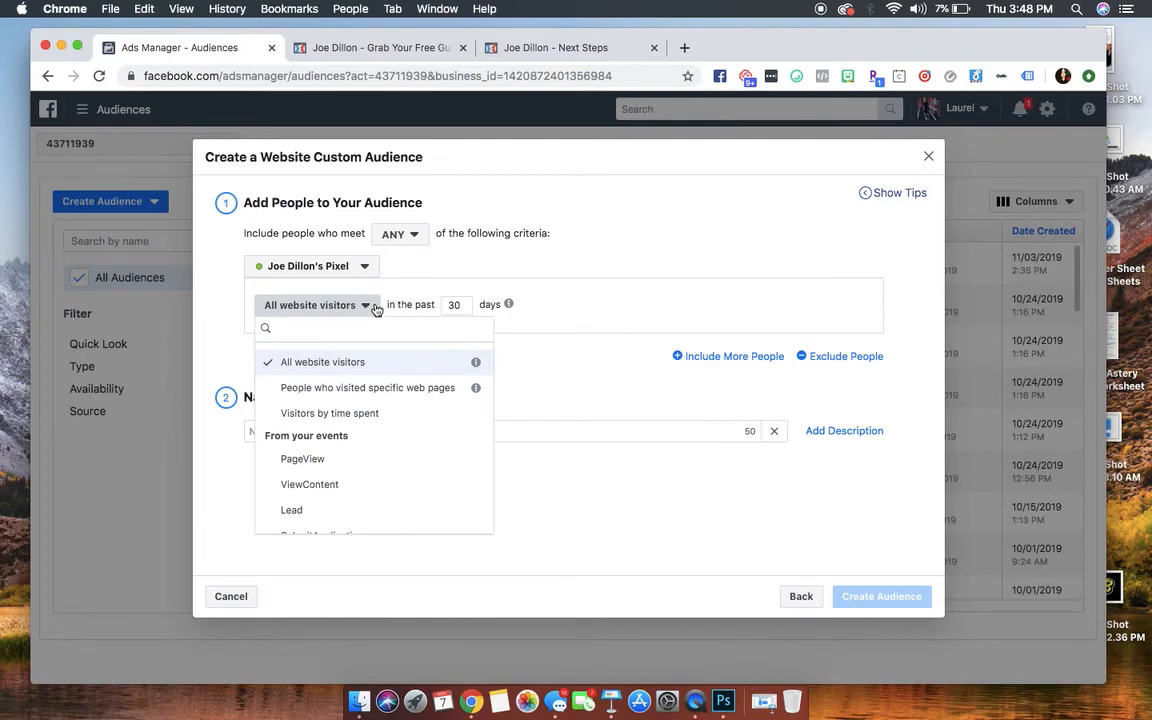
mouse_move(360, 388)
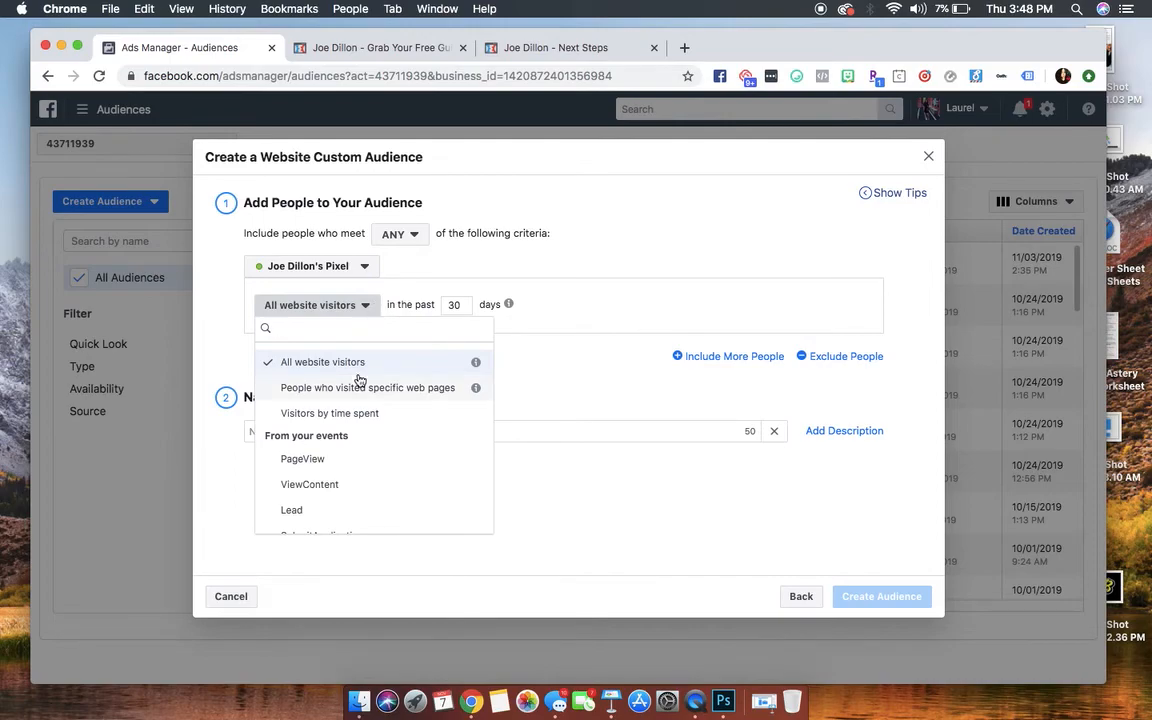
click(368, 388)
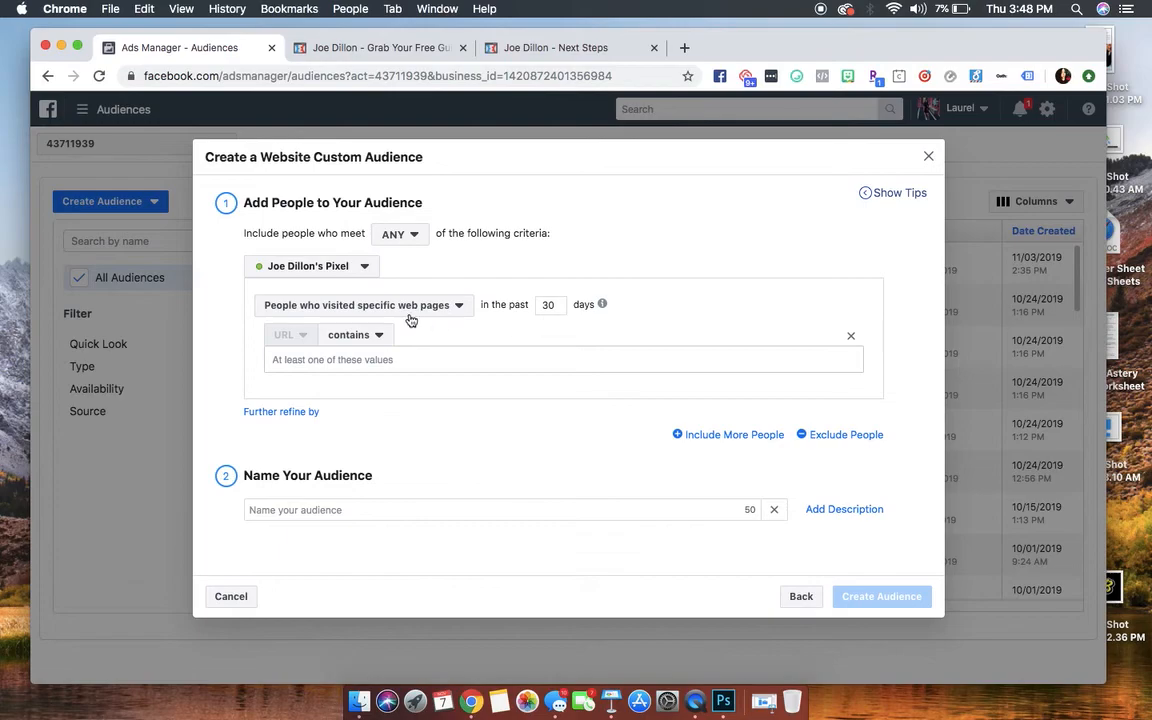
click(364, 304)
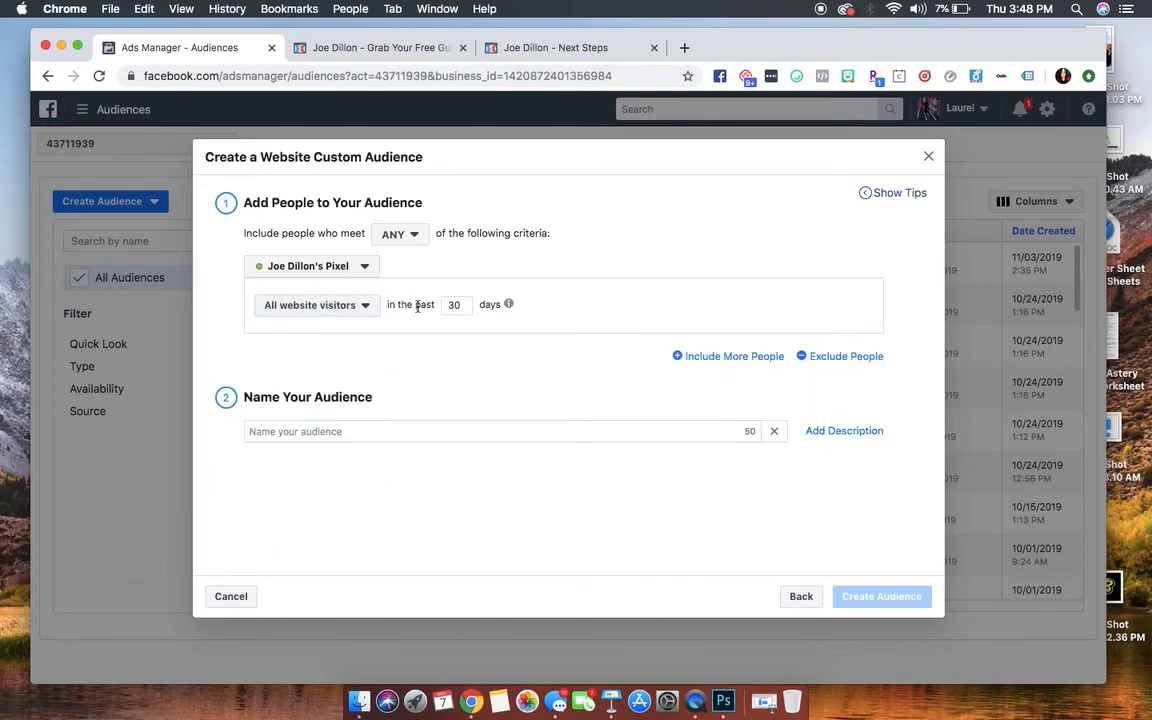
click(316, 304)
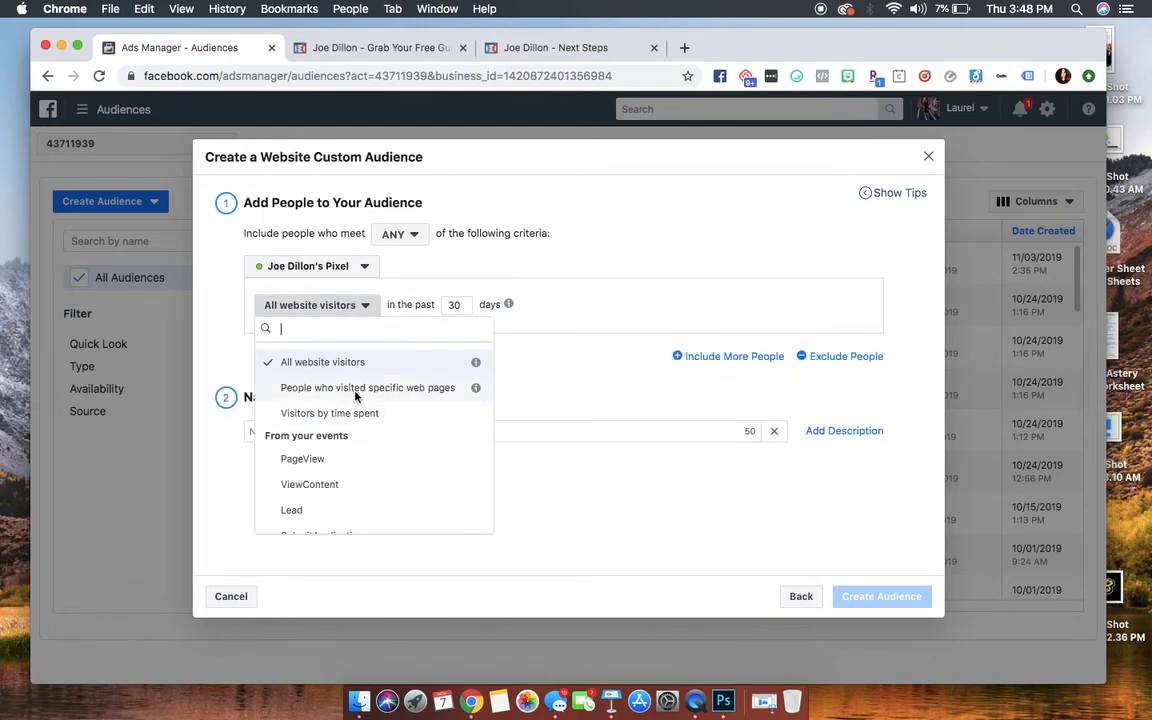
click(368, 388)
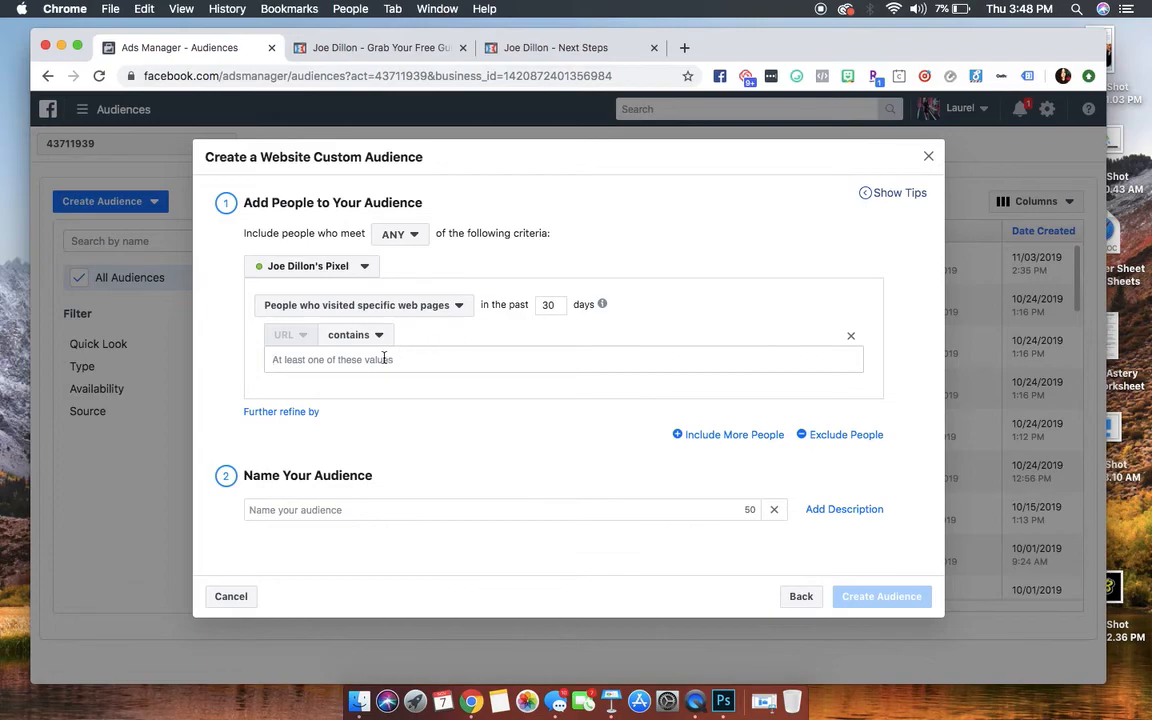
text(https://www.7figurewholesale.com/book32902133)
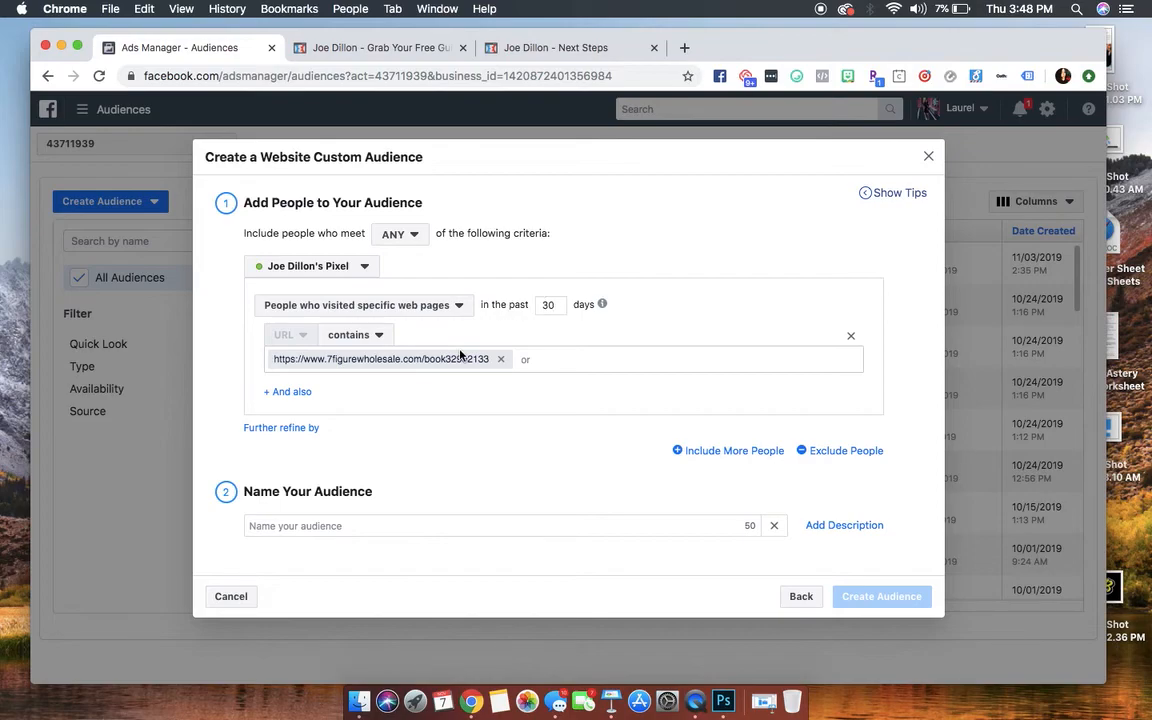
click(556, 48)
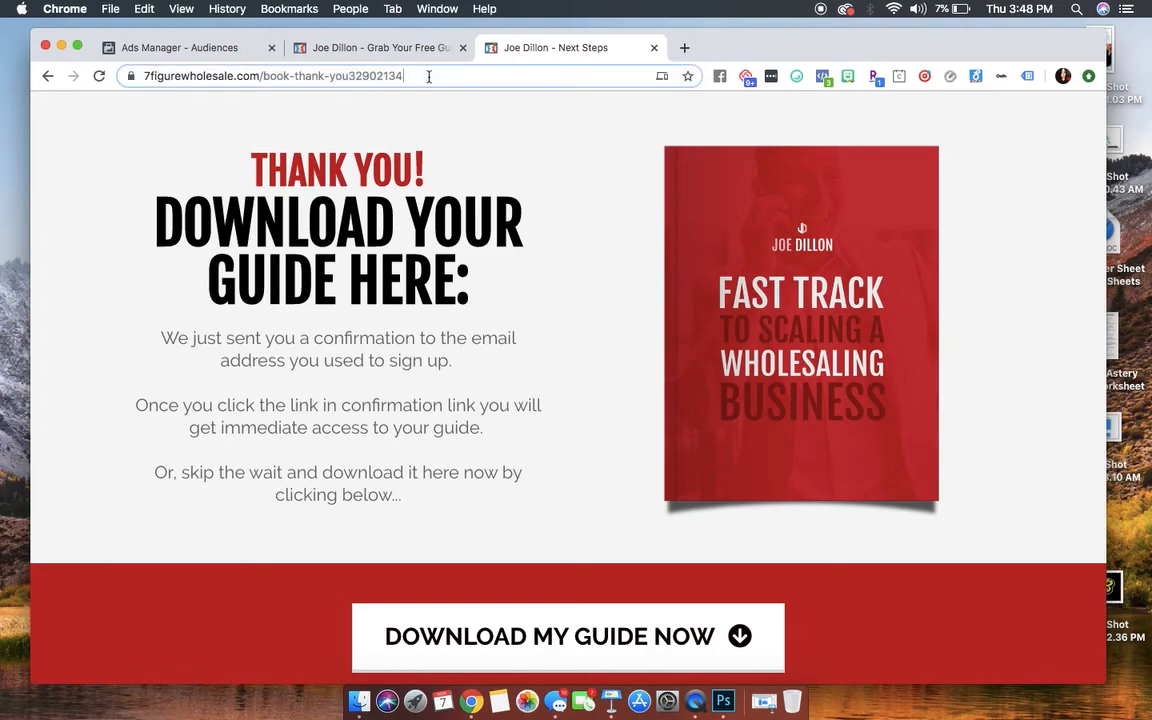
click(380, 48)
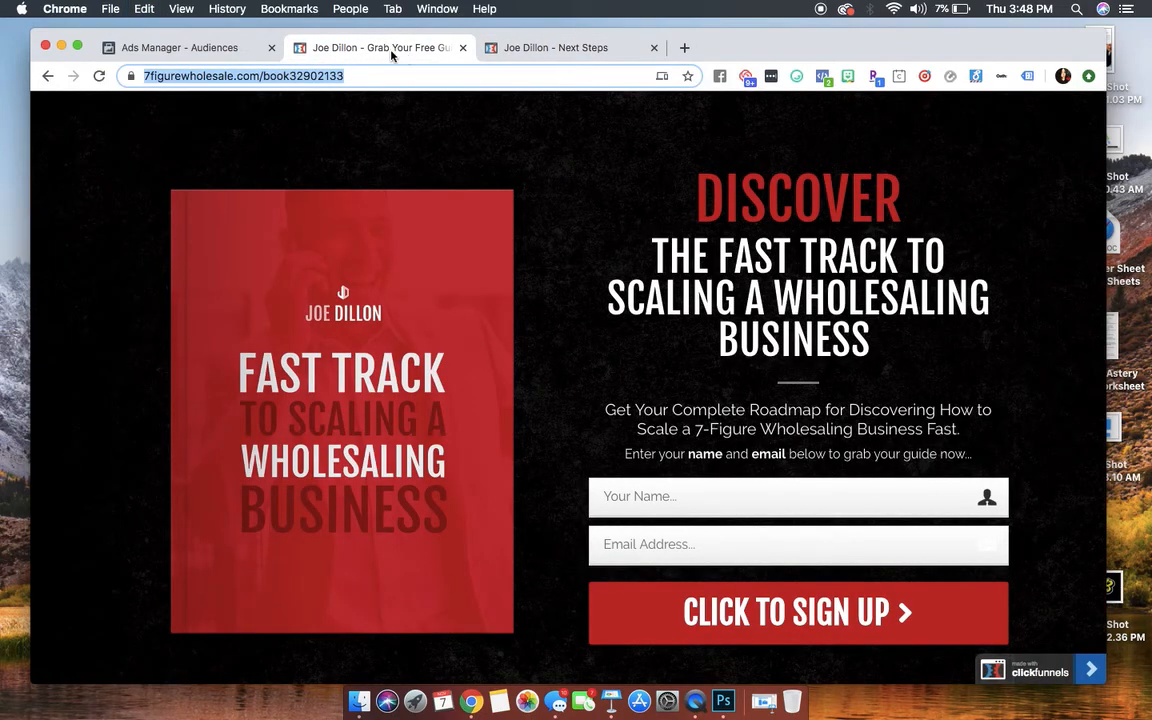
click(160, 48)
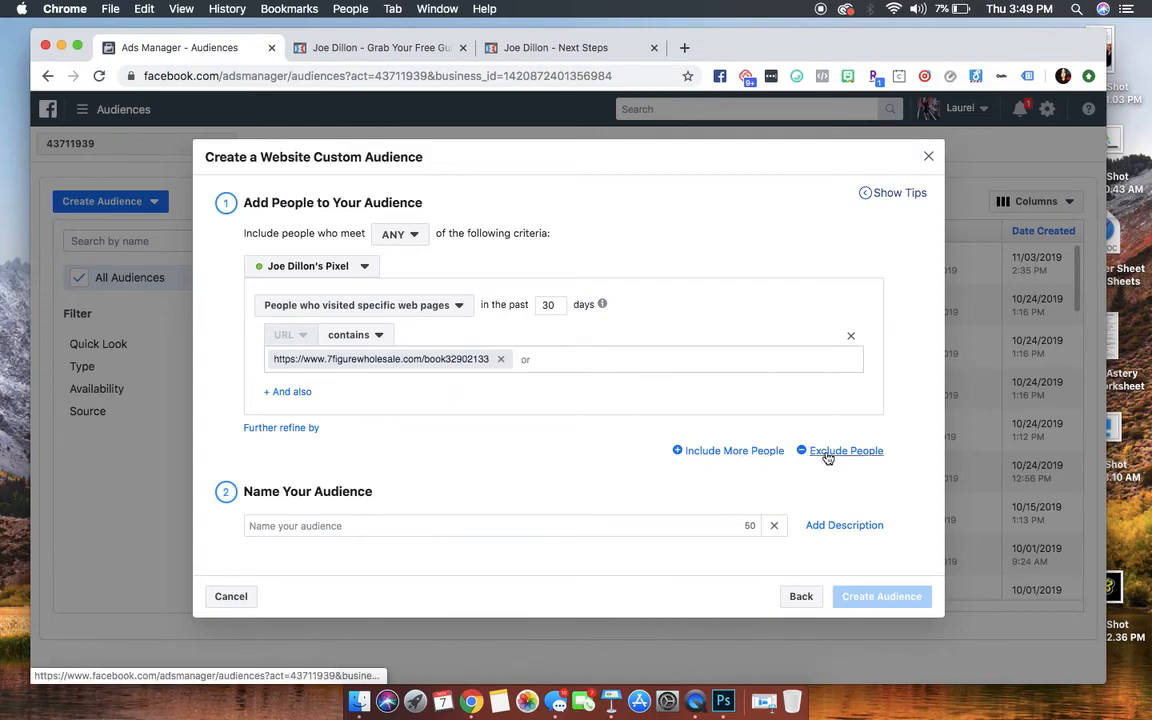
Step: Add an Exclude rule for people who visited specific web pages
click(844, 450)
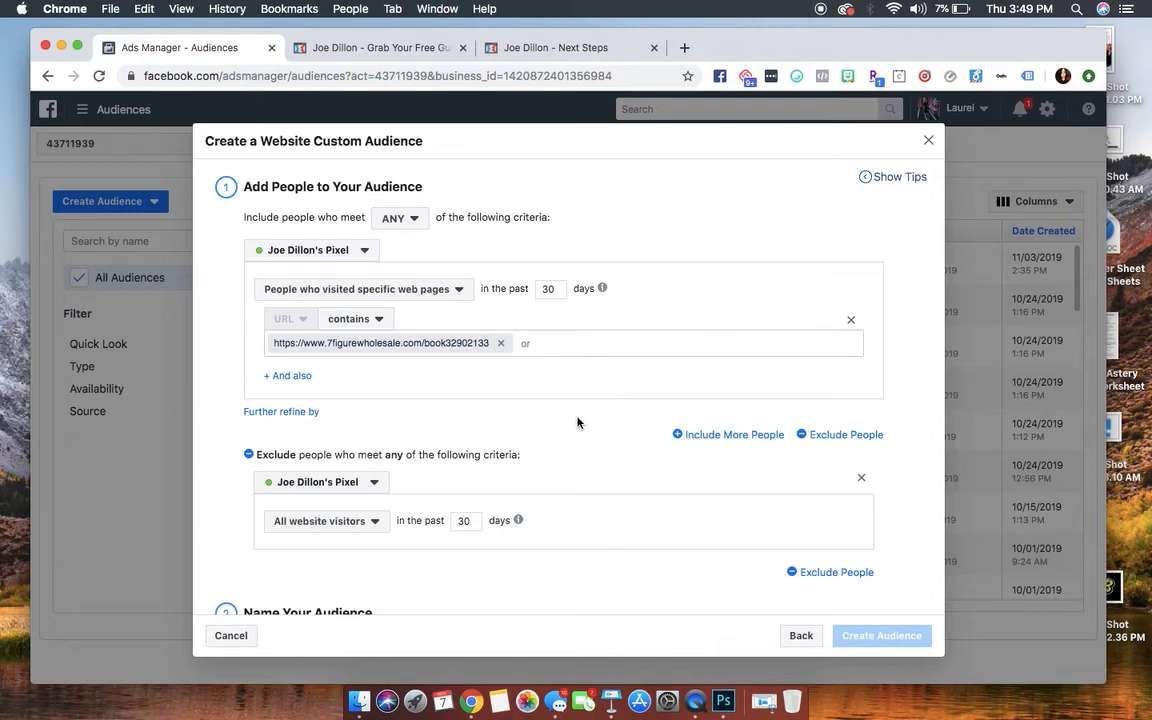
click(364, 288)
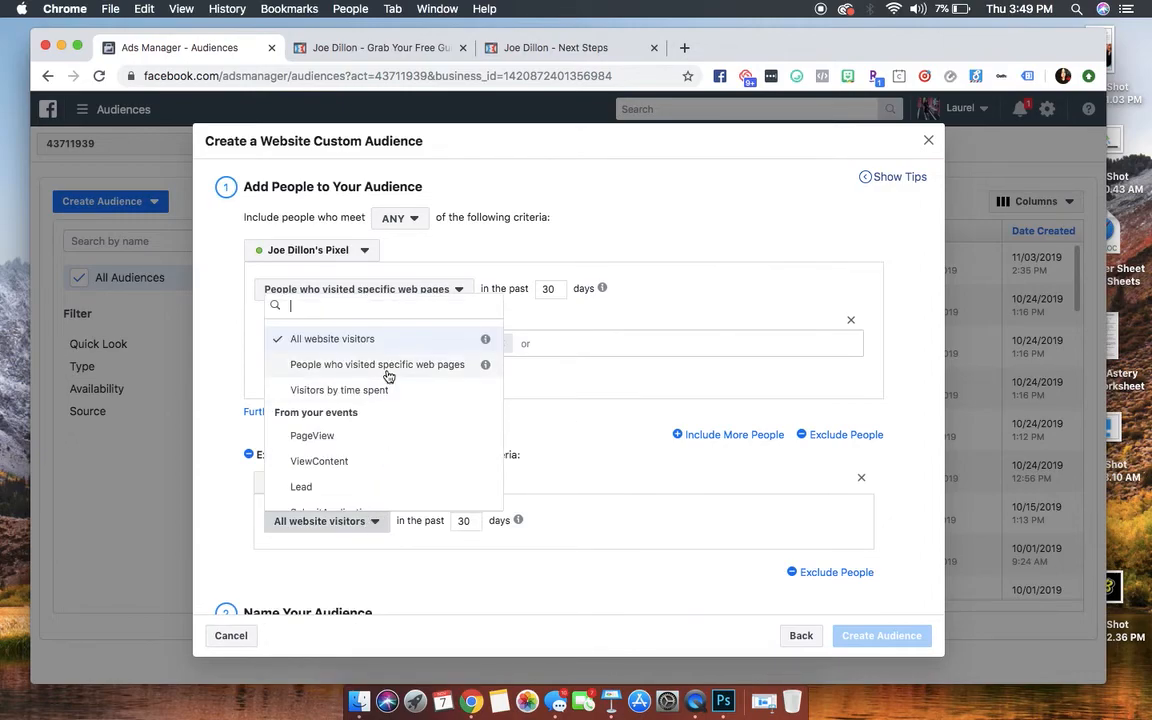
click(376, 364)
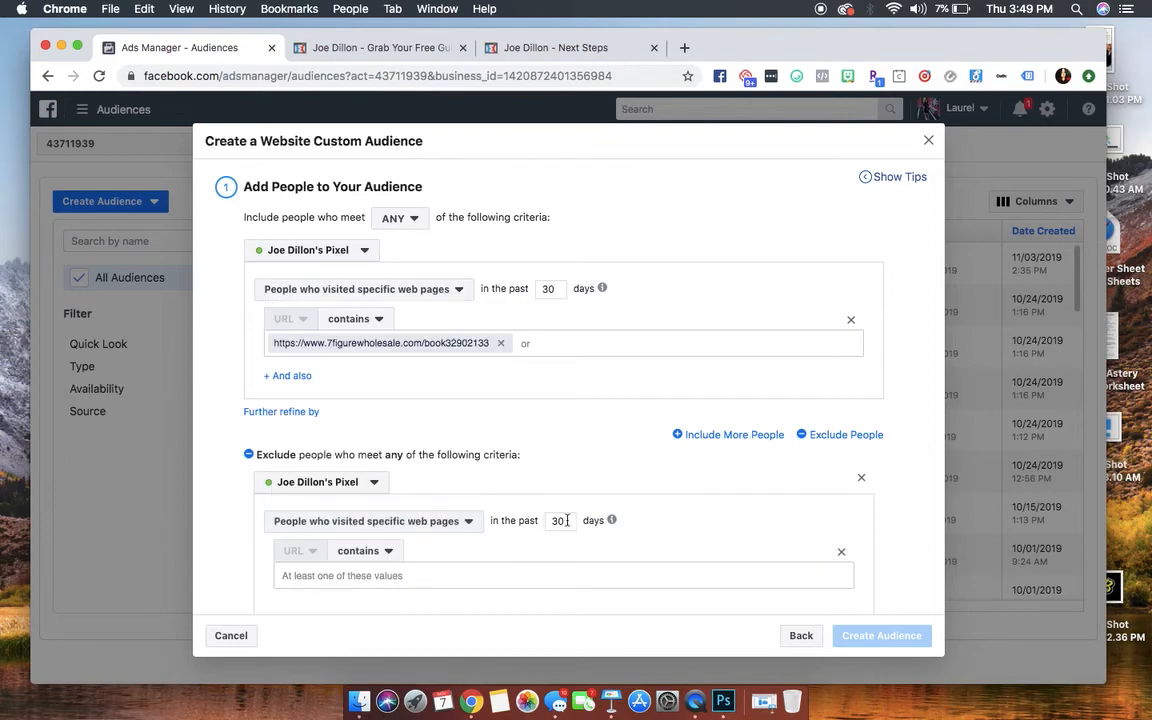
mouse_move(618, 462)
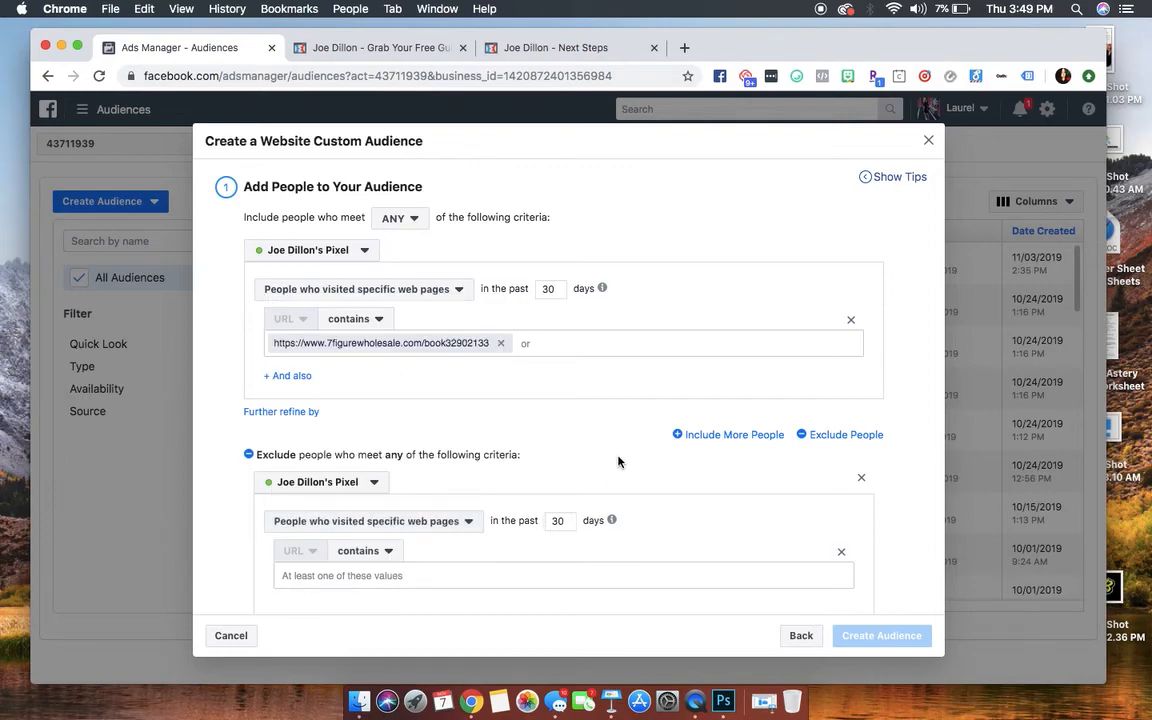
scroll(down, 3)
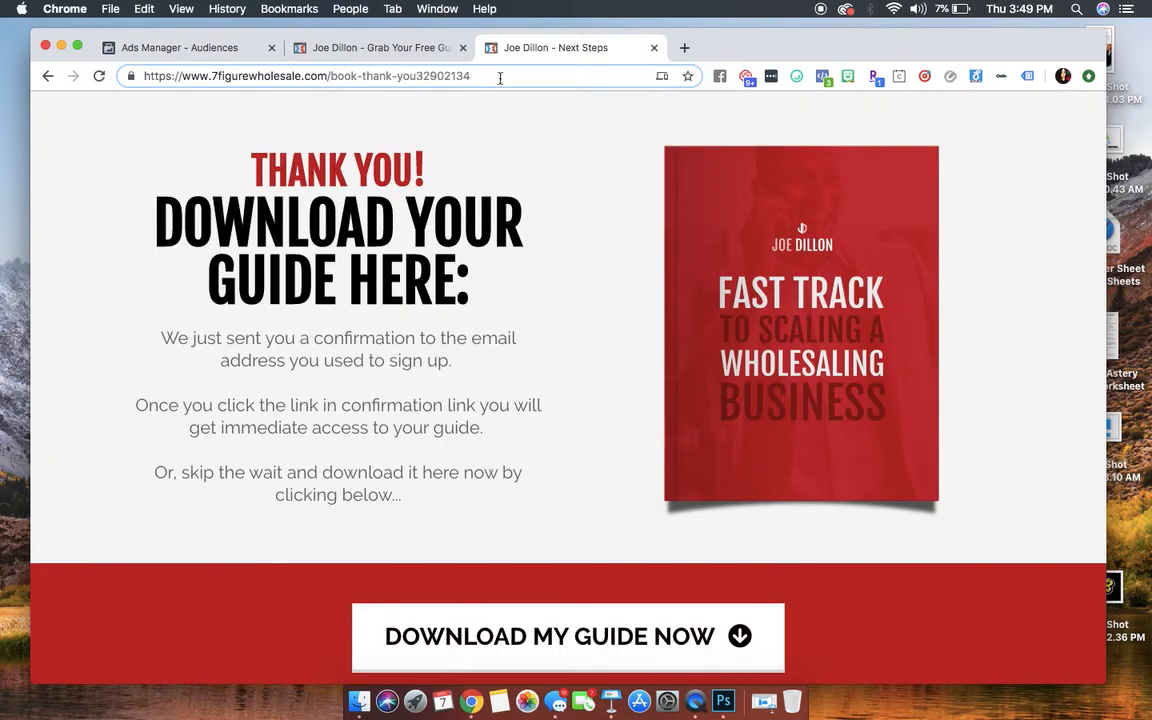
mouse_move(180, 48)
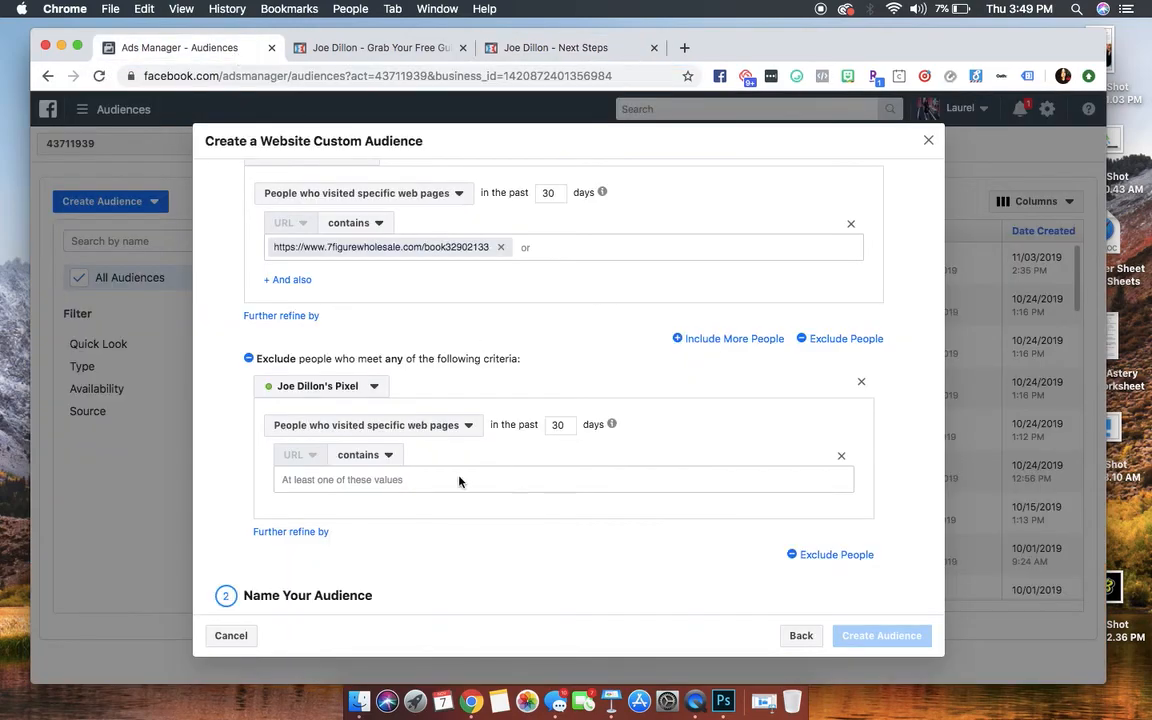
text(https://www.7figurewholesale.com/book-thank-you32902134)
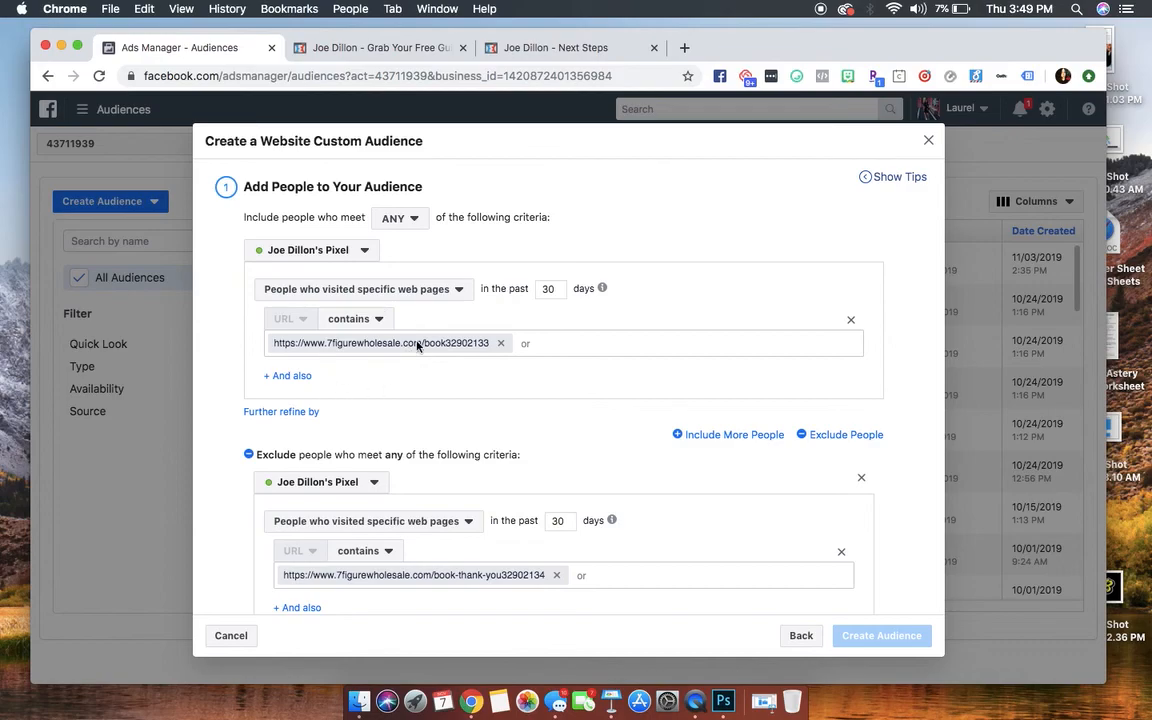
click(378, 48)
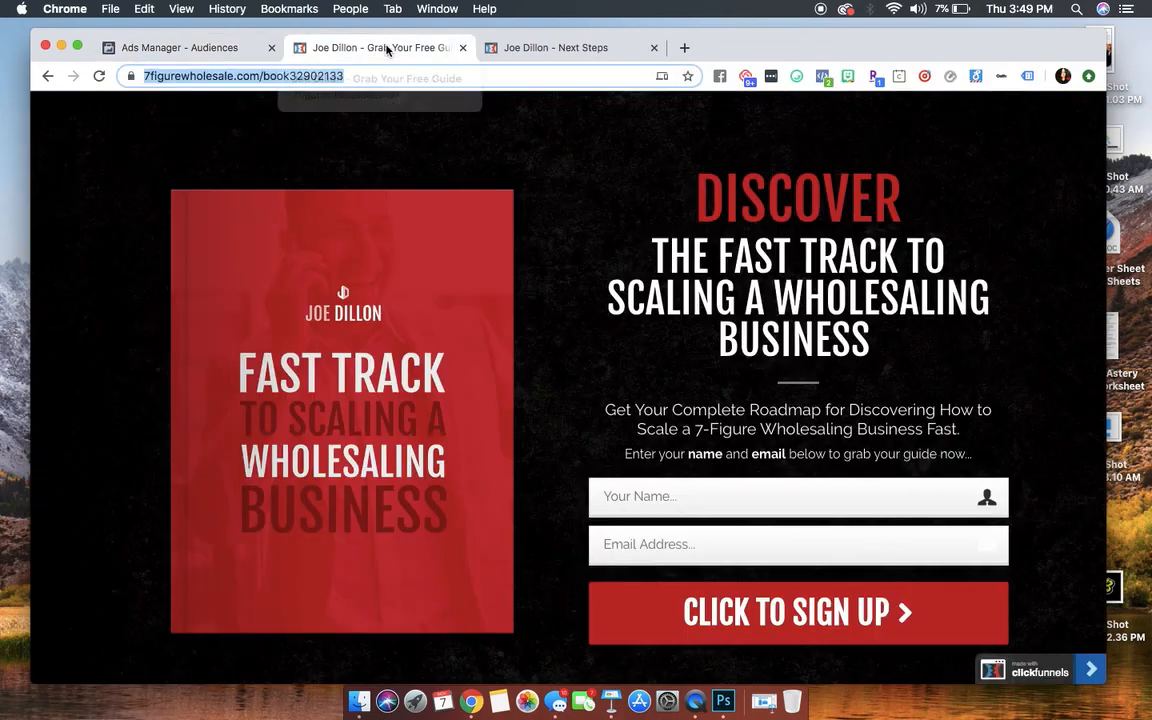
click(180, 48)
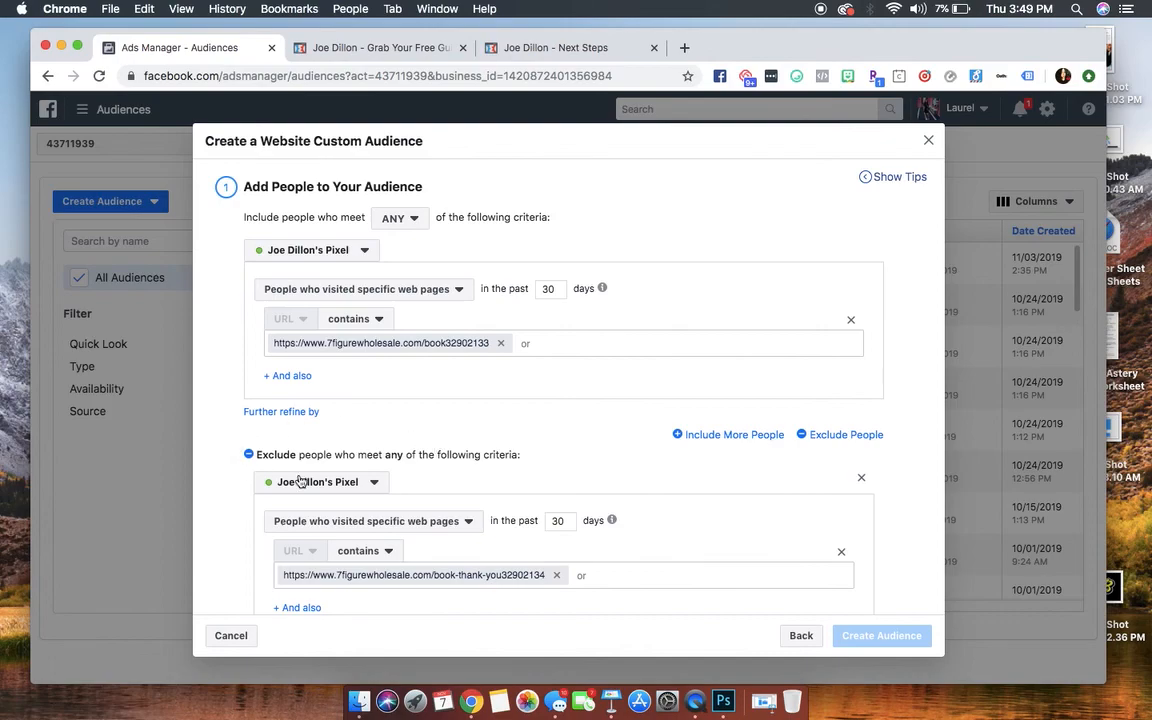
mouse_move(392, 476)
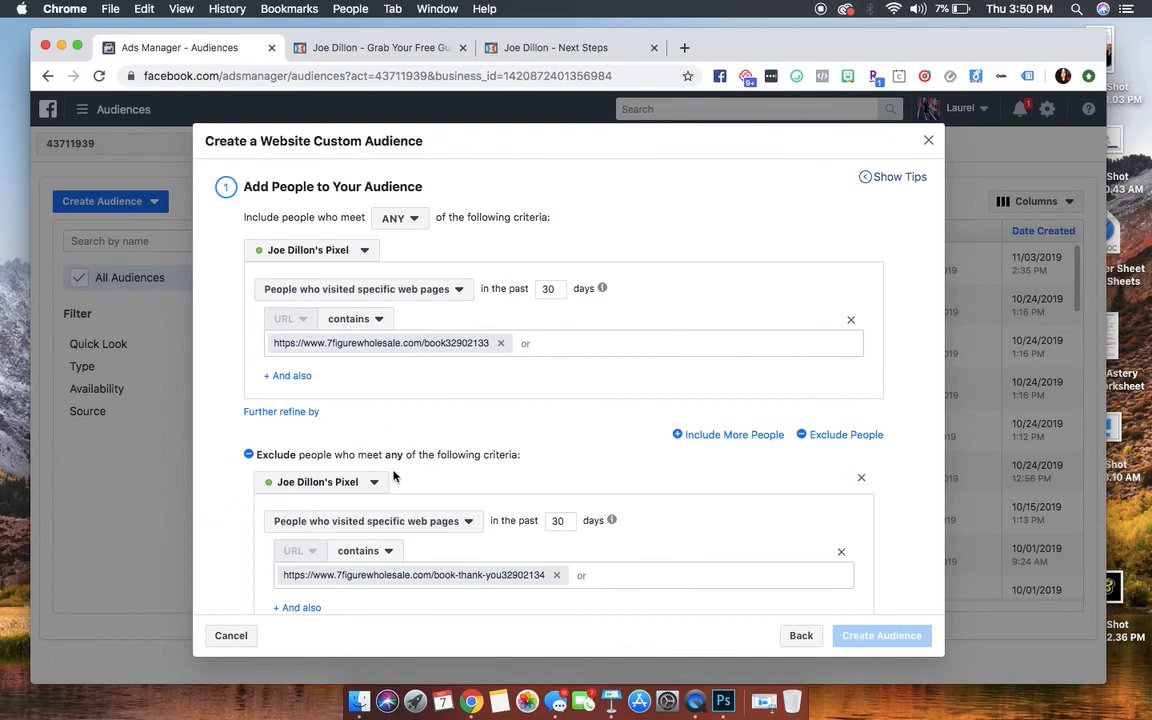
mouse_move(552, 48)
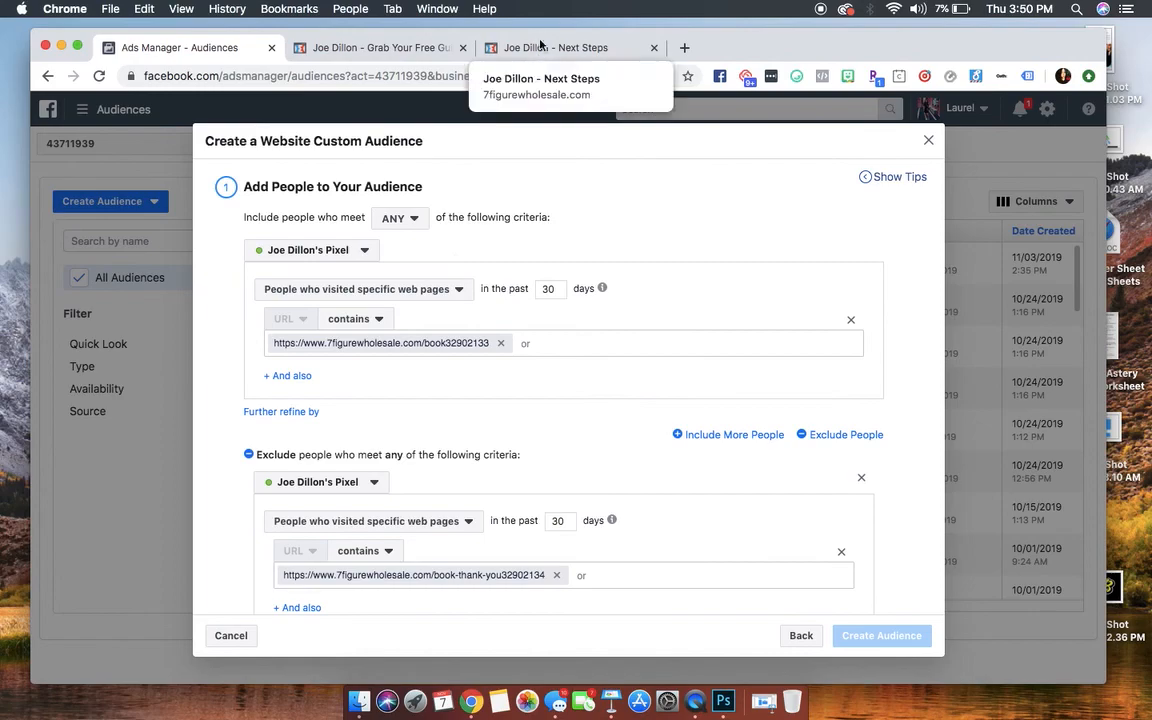
click(180, 48)
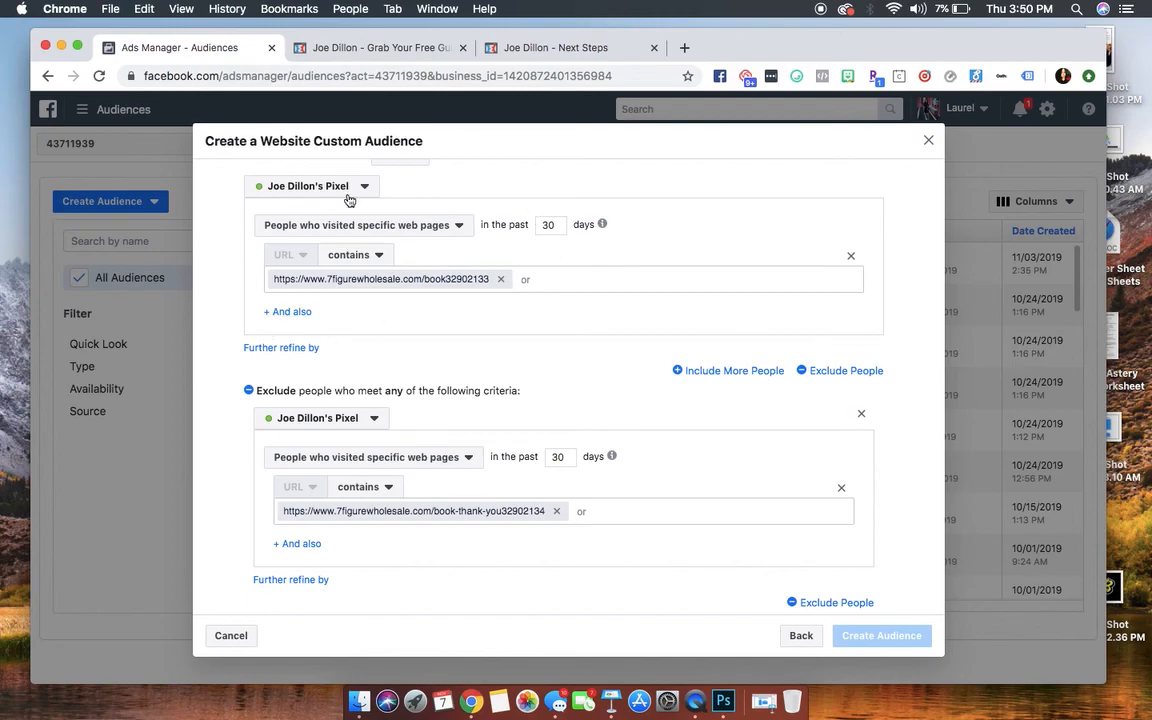
mouse_move(356, 236)
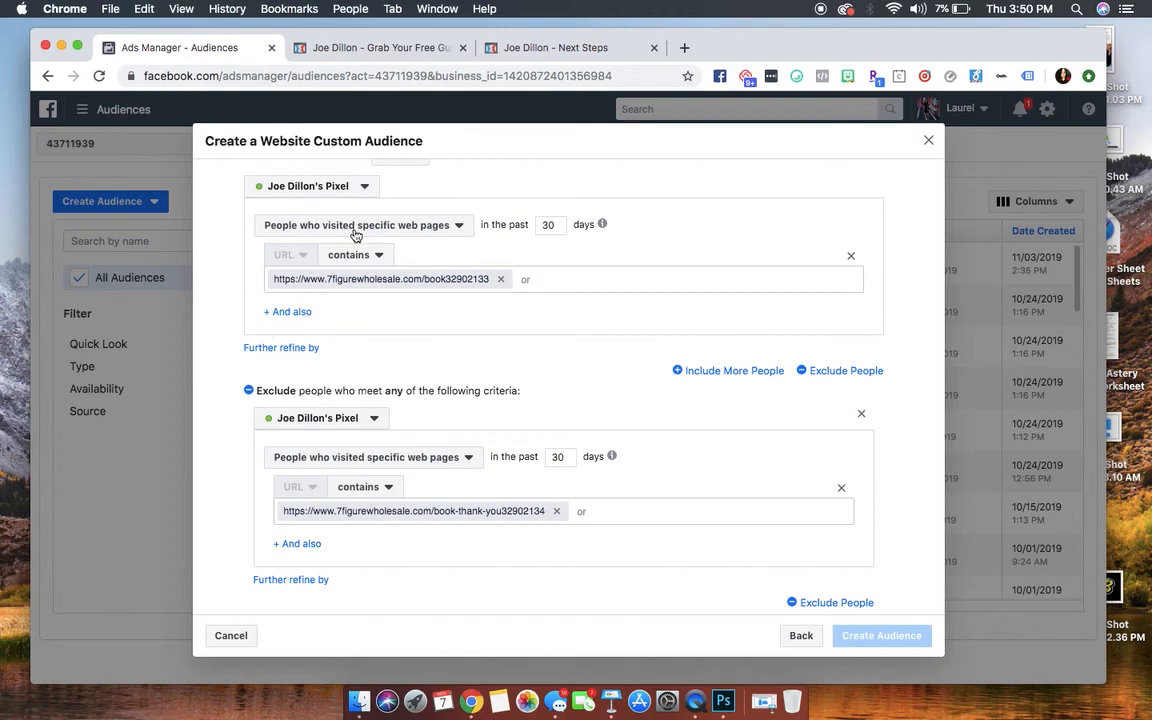
mouse_move(448, 536)
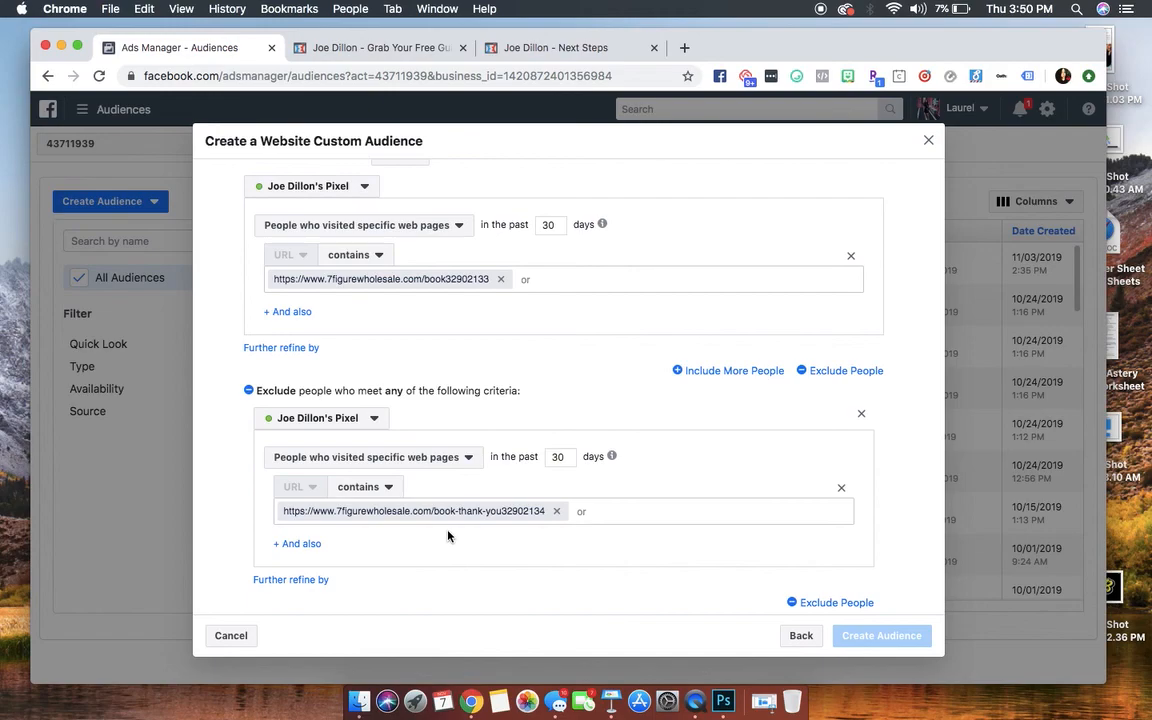
mouse_move(908, 528)
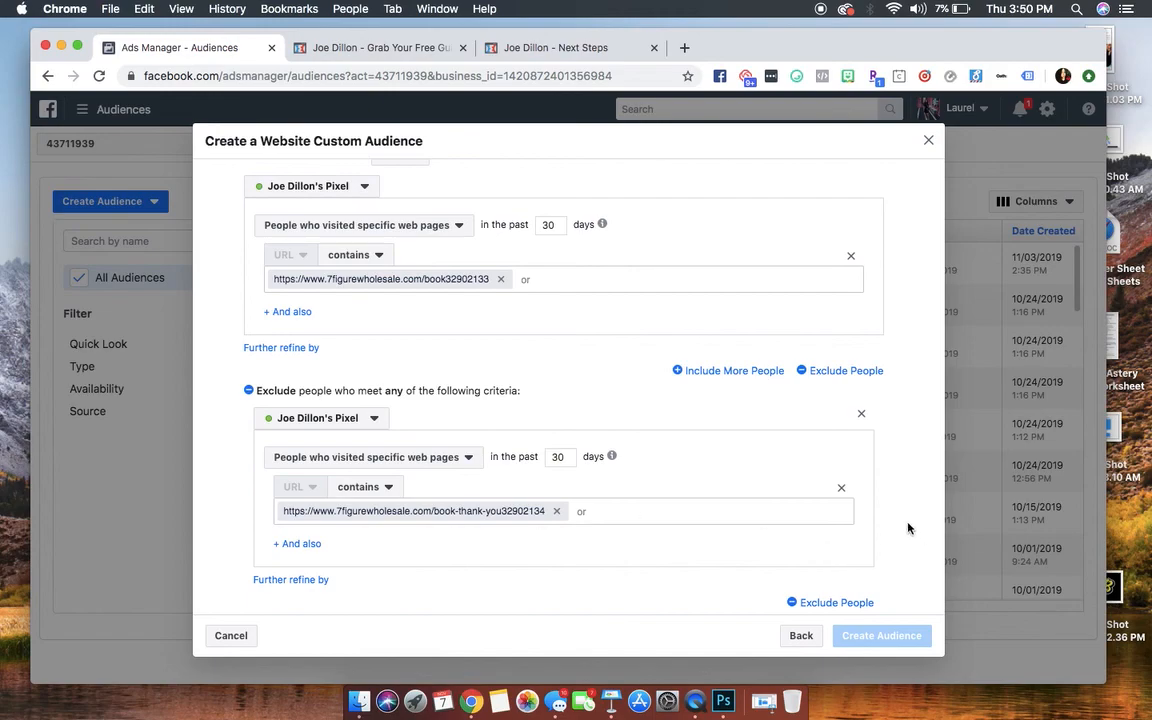
scroll(down, 3)
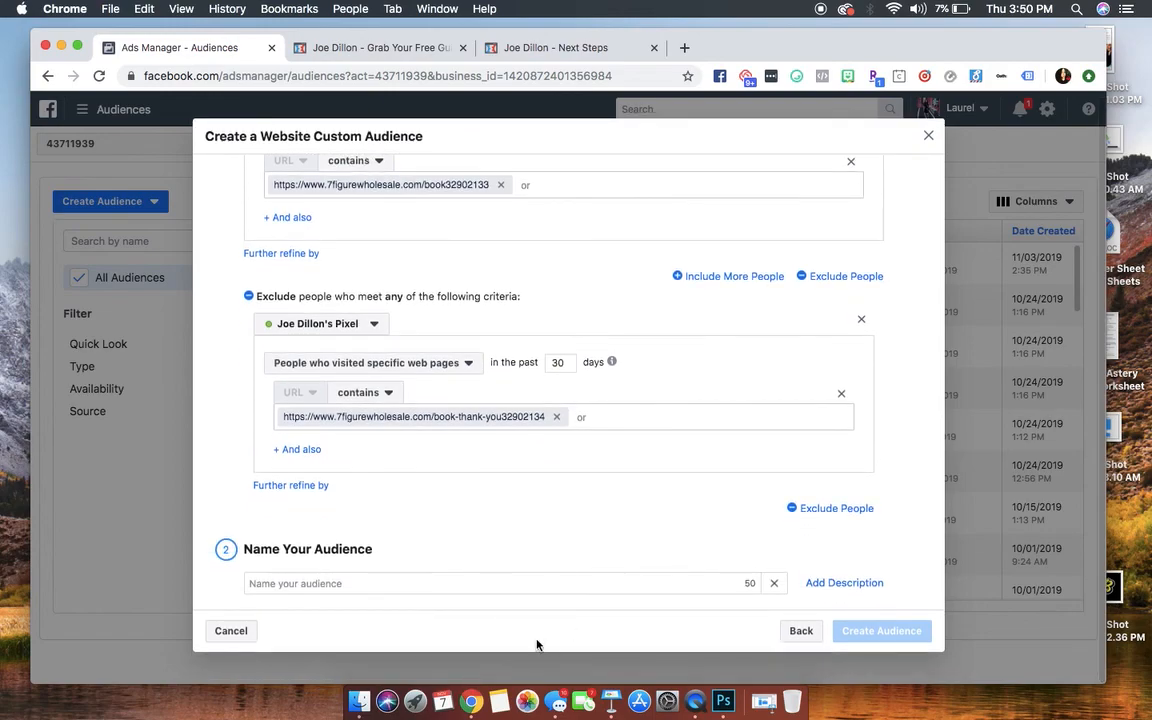
Step: Name the audience 'Visited Landing Page [No Opt In]'
click(500, 584)
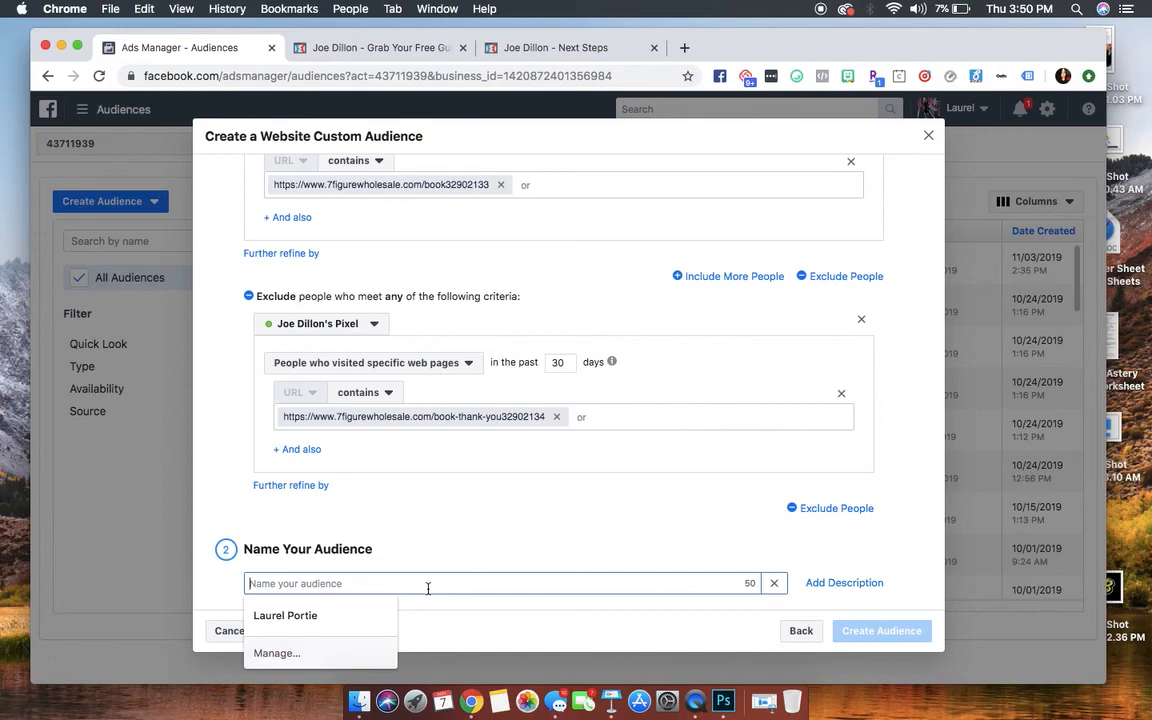
text(Vist)
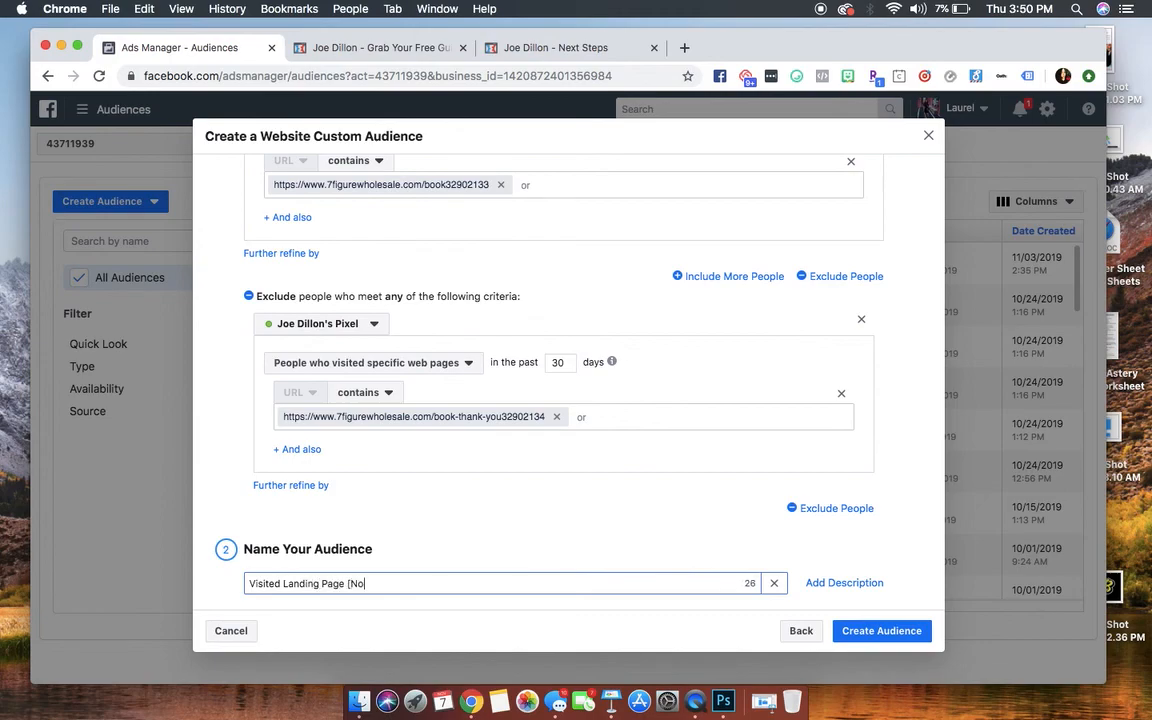
text(Opt In)
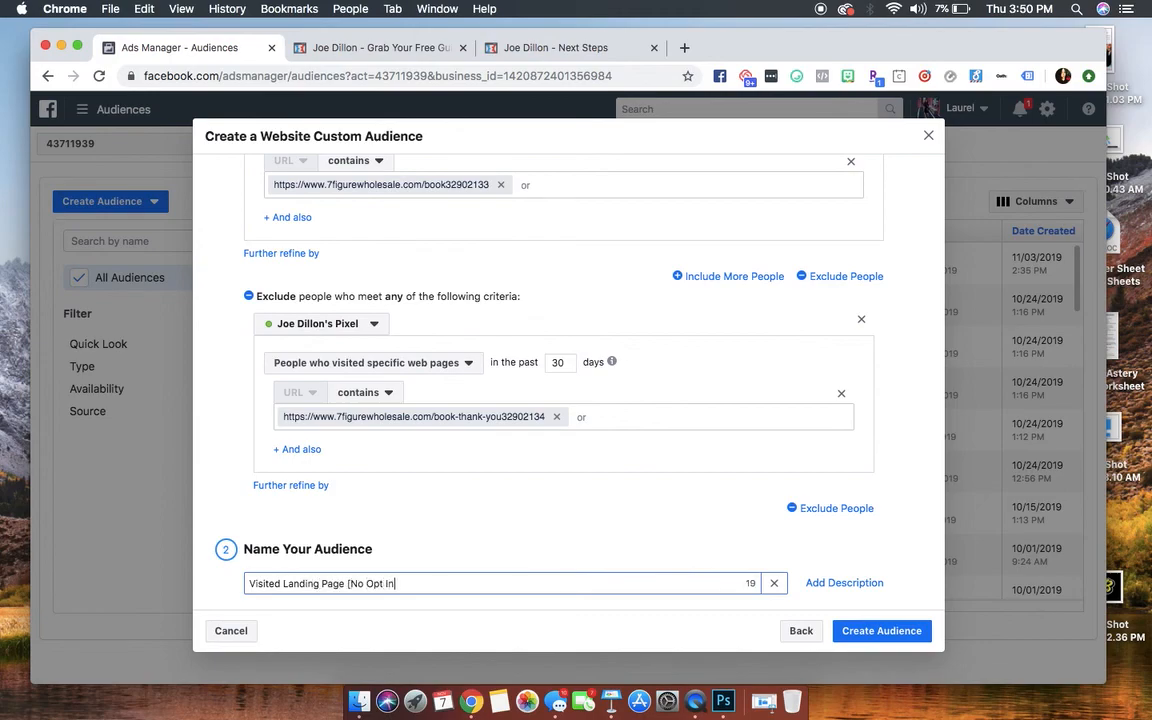
key(backspace)
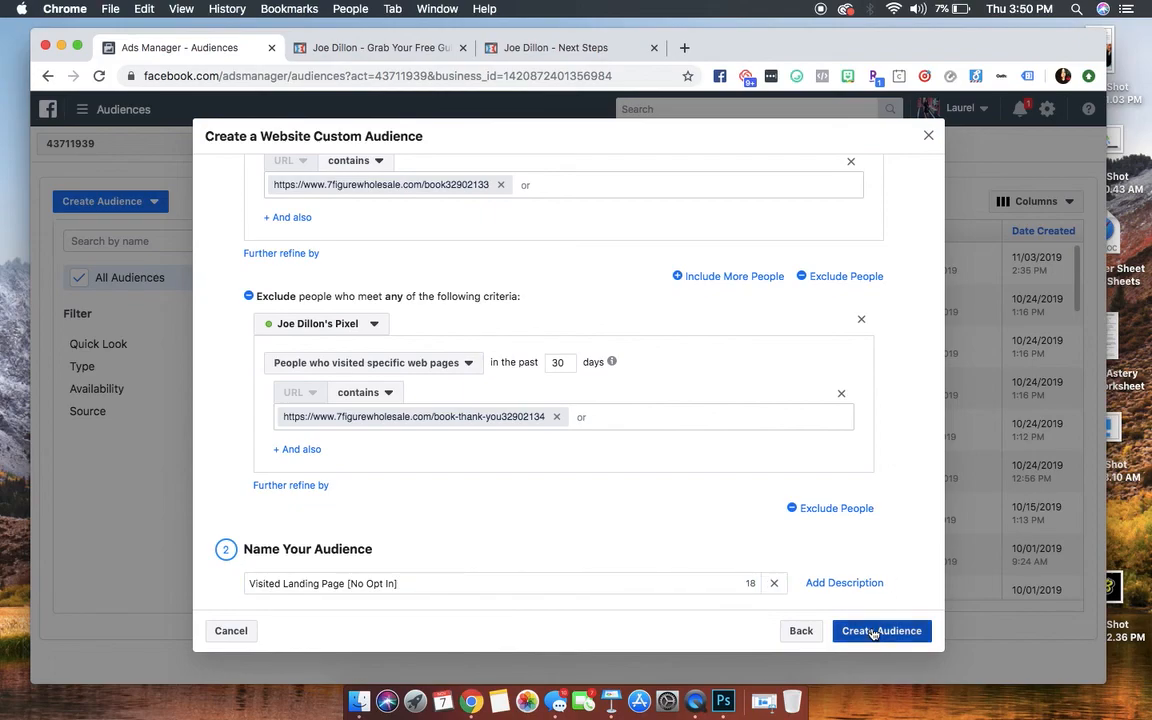
Step: Create the audience so it appears at the top of the Audiences list
click(880, 630)
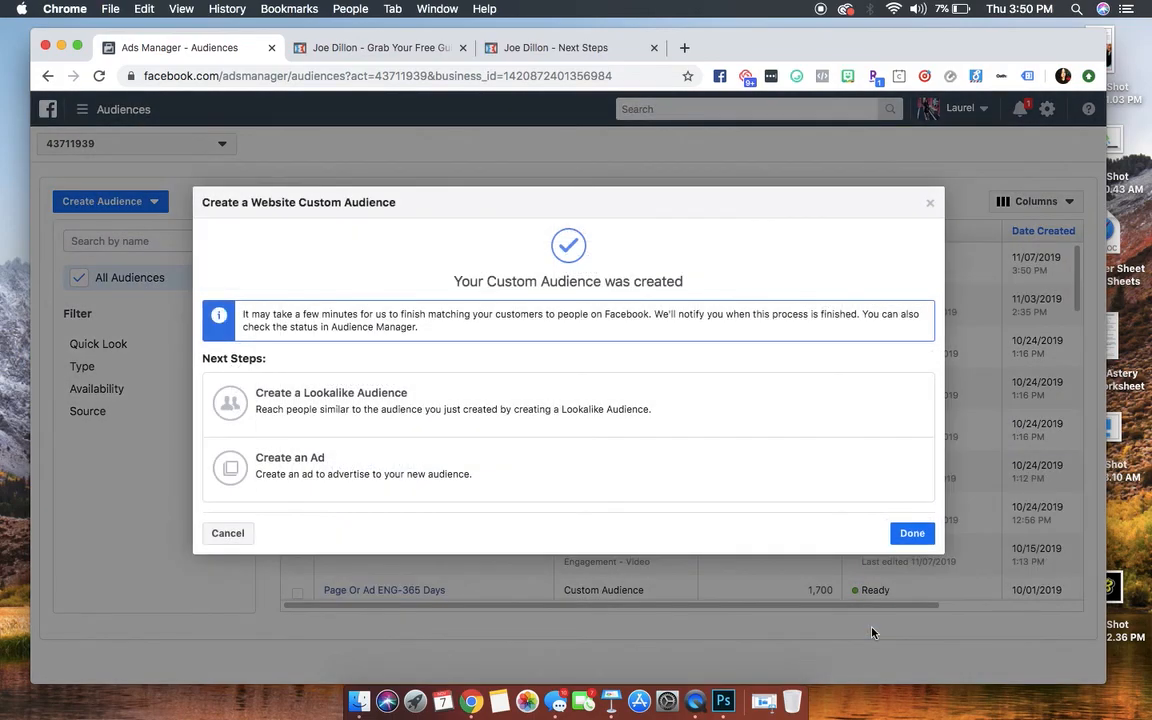
click(910, 532)
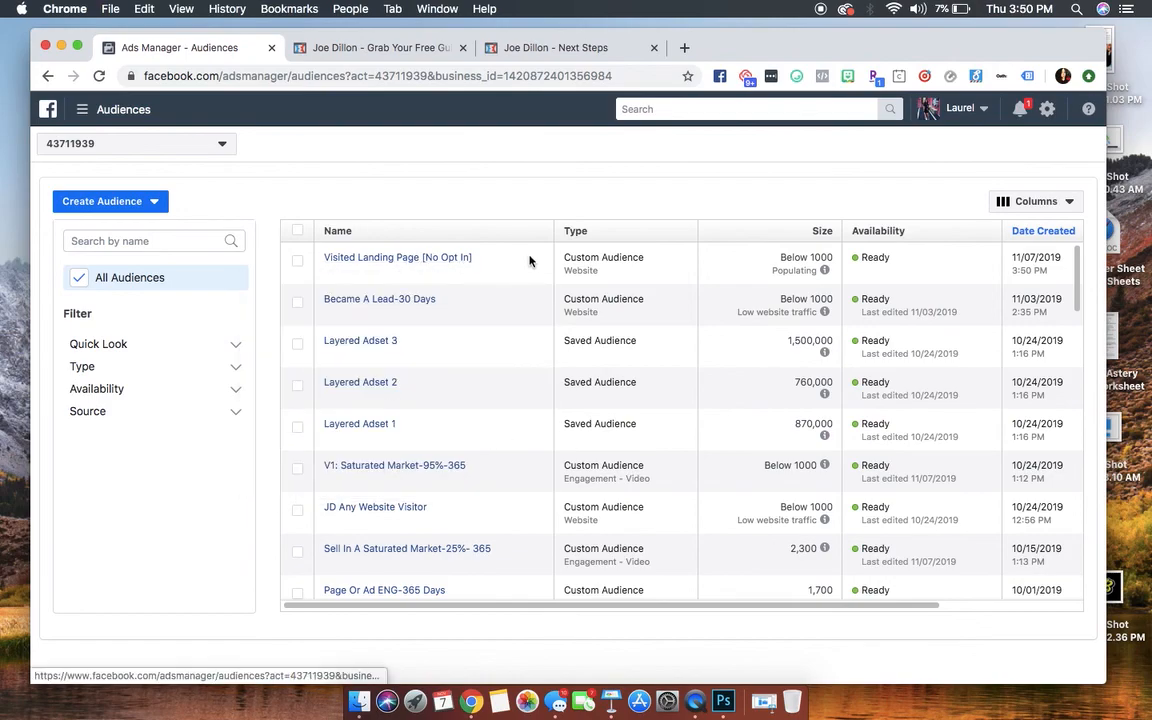
mouse_move(518, 268)
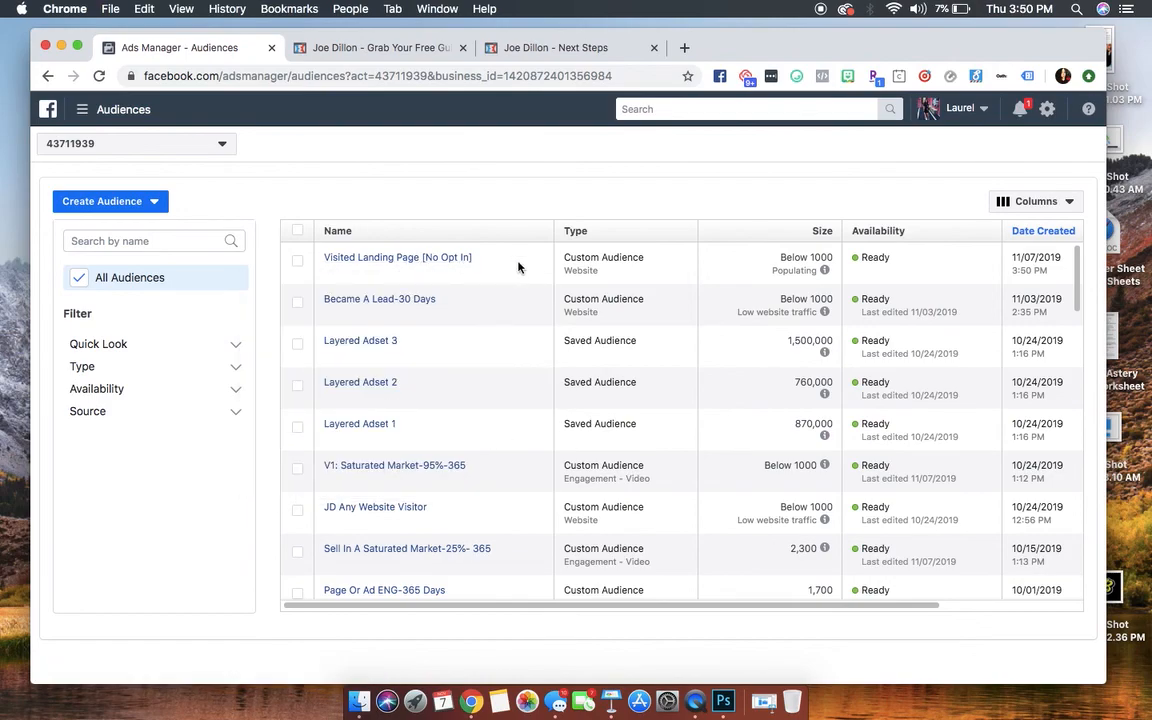